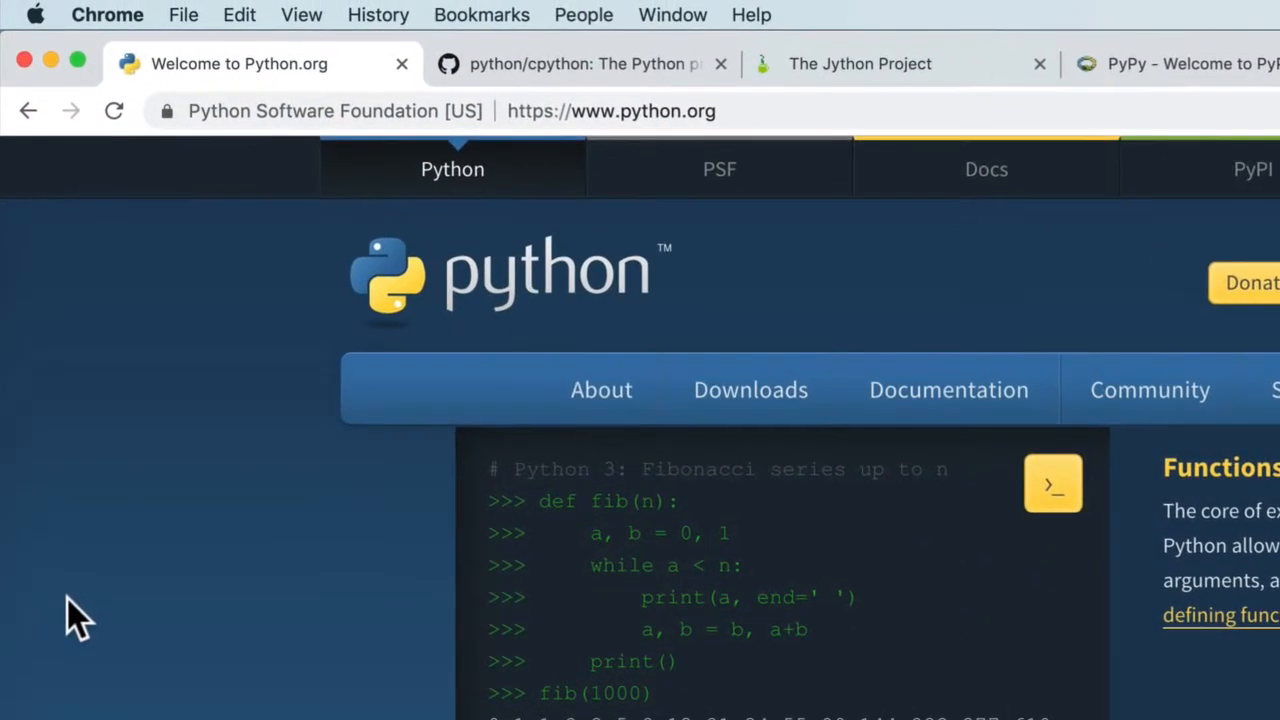
pyautogui.moveTo(344, 140)
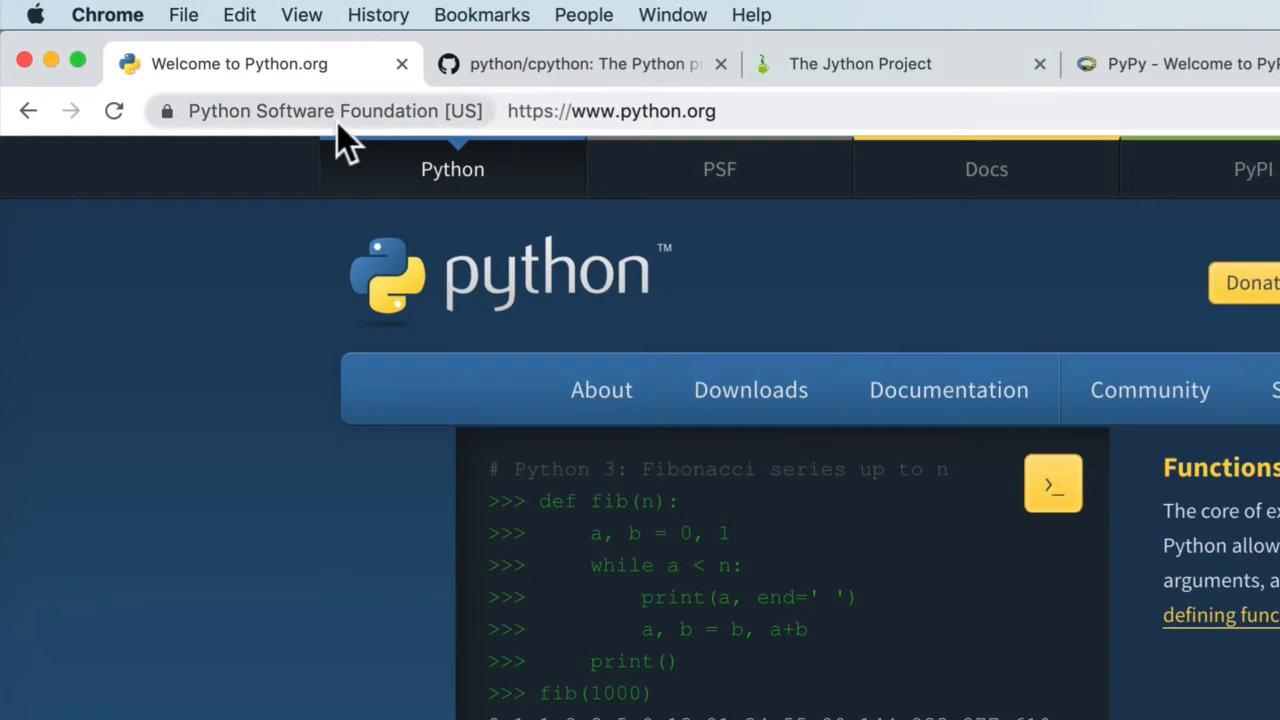
pyautogui.moveTo(210, 544)
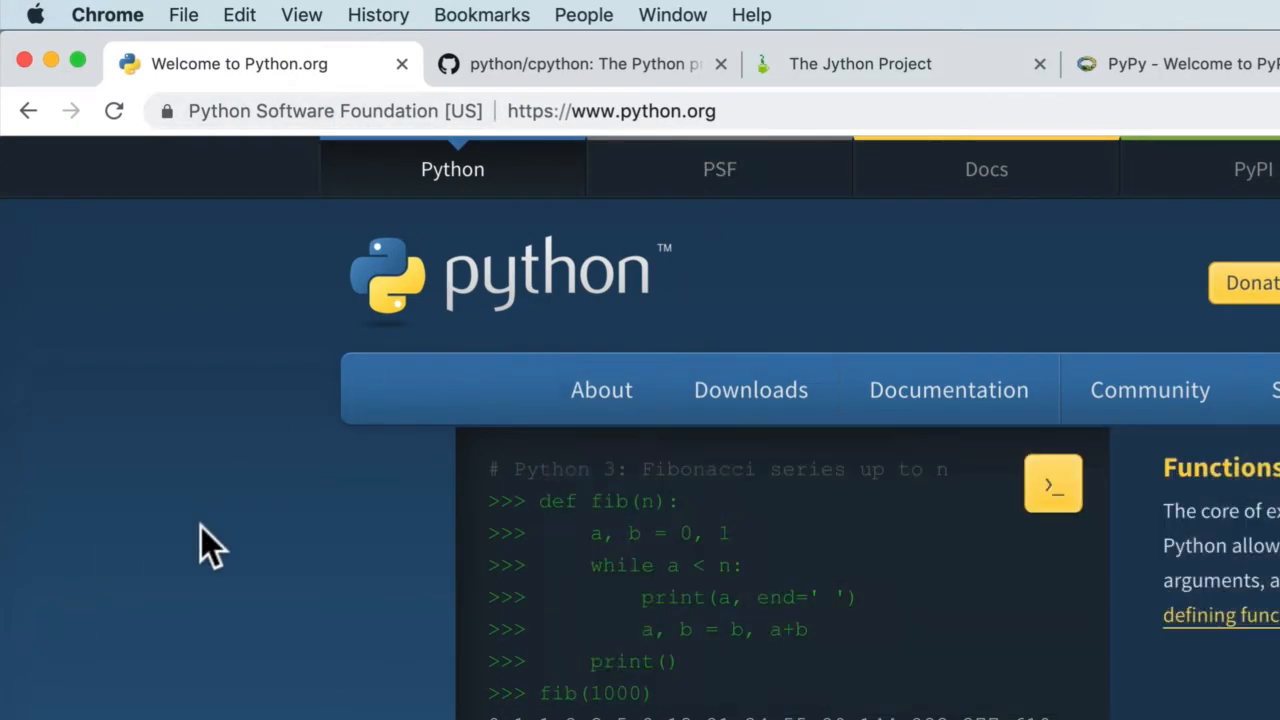
pyautogui.moveTo(720, 436)
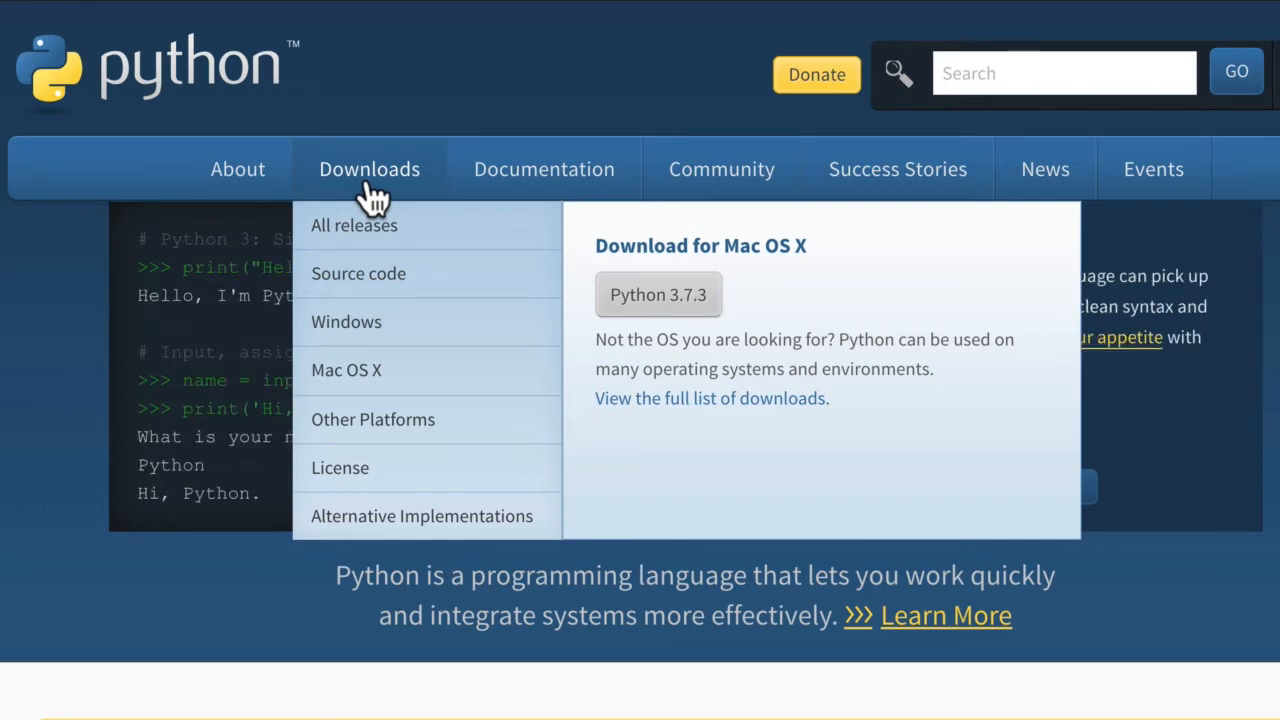
pyautogui.moveTo(308, 80)
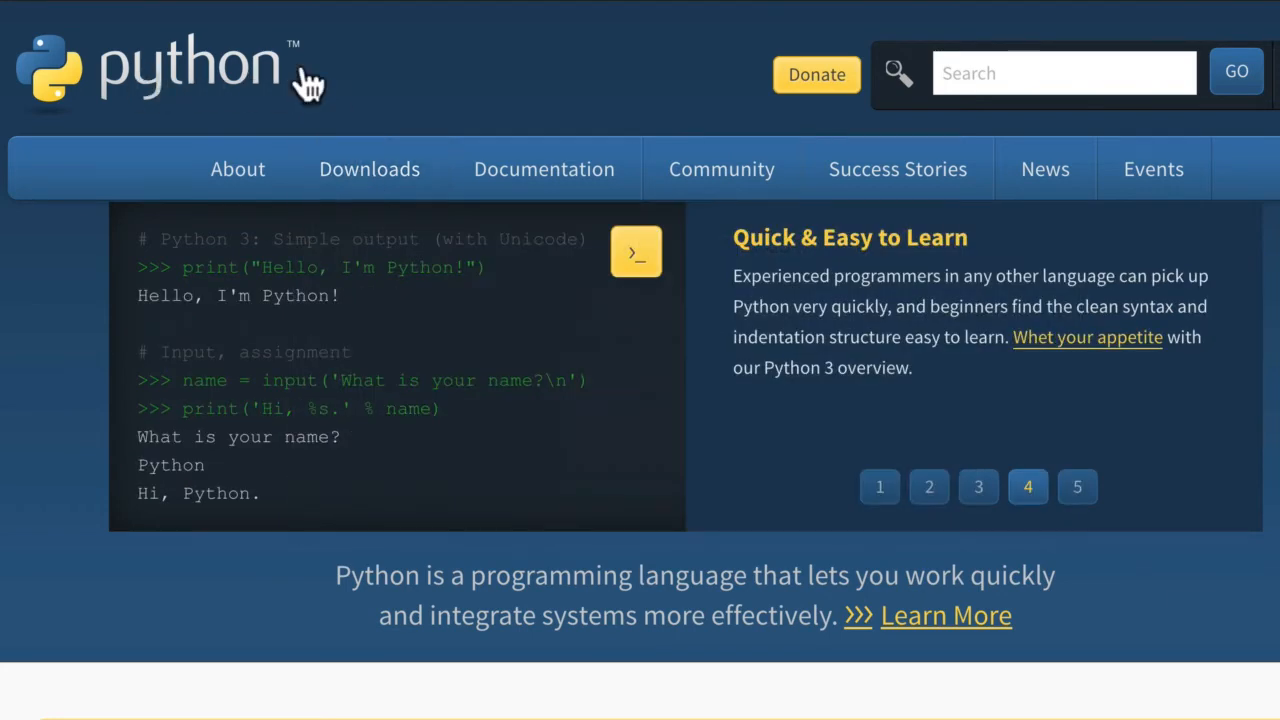
# Pick out the word 'def' and other parts of the on-page code example.
pyautogui.click(1076, 488)
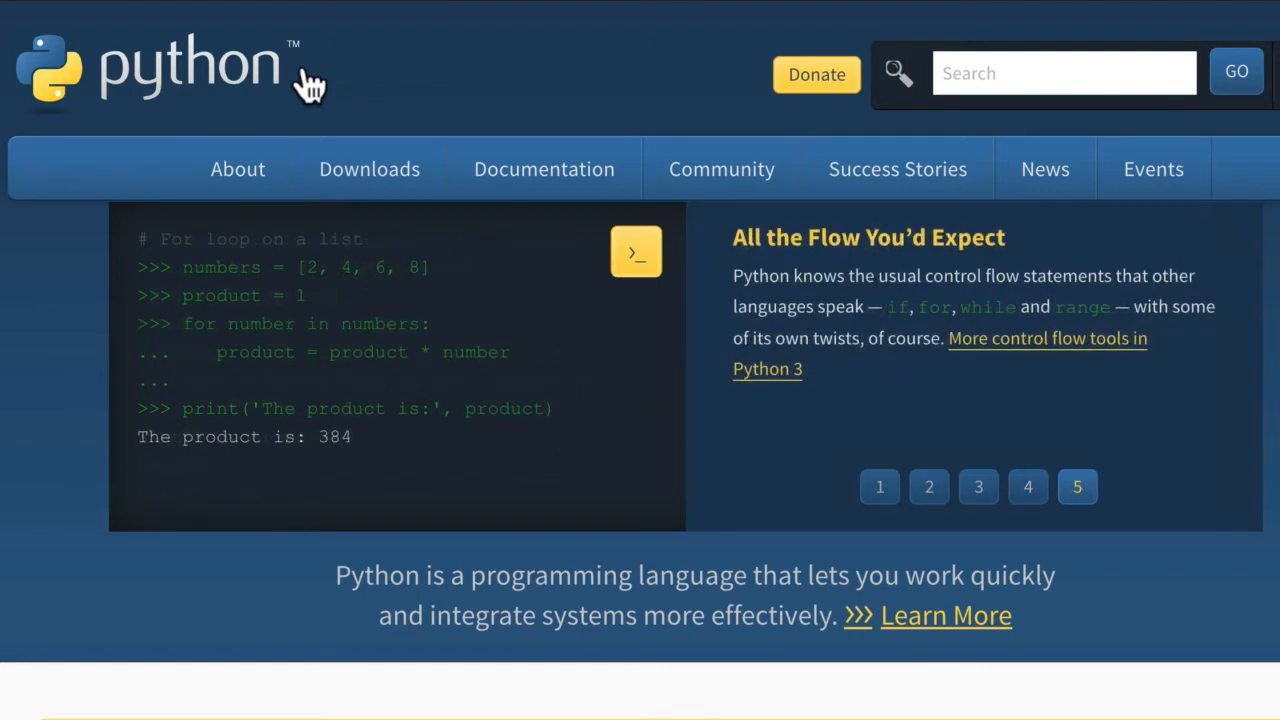
pyautogui.moveTo(318, 78)
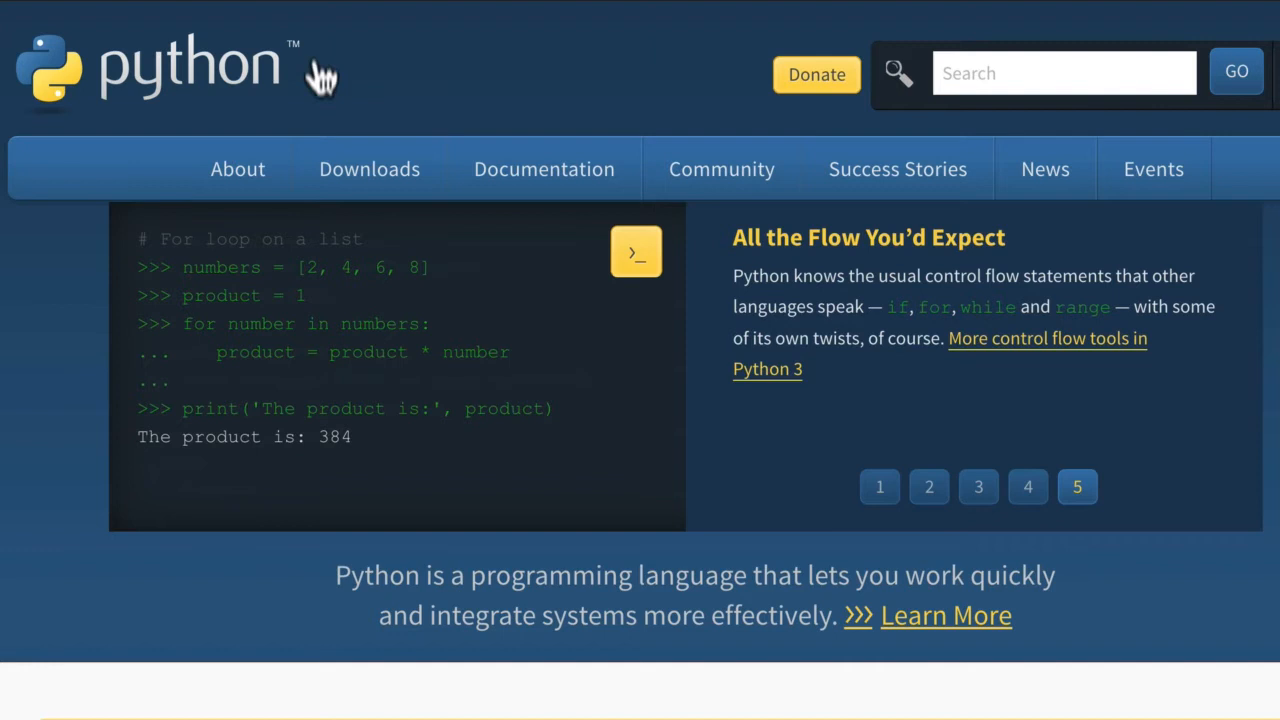
pyautogui.moveTo(192, 50)
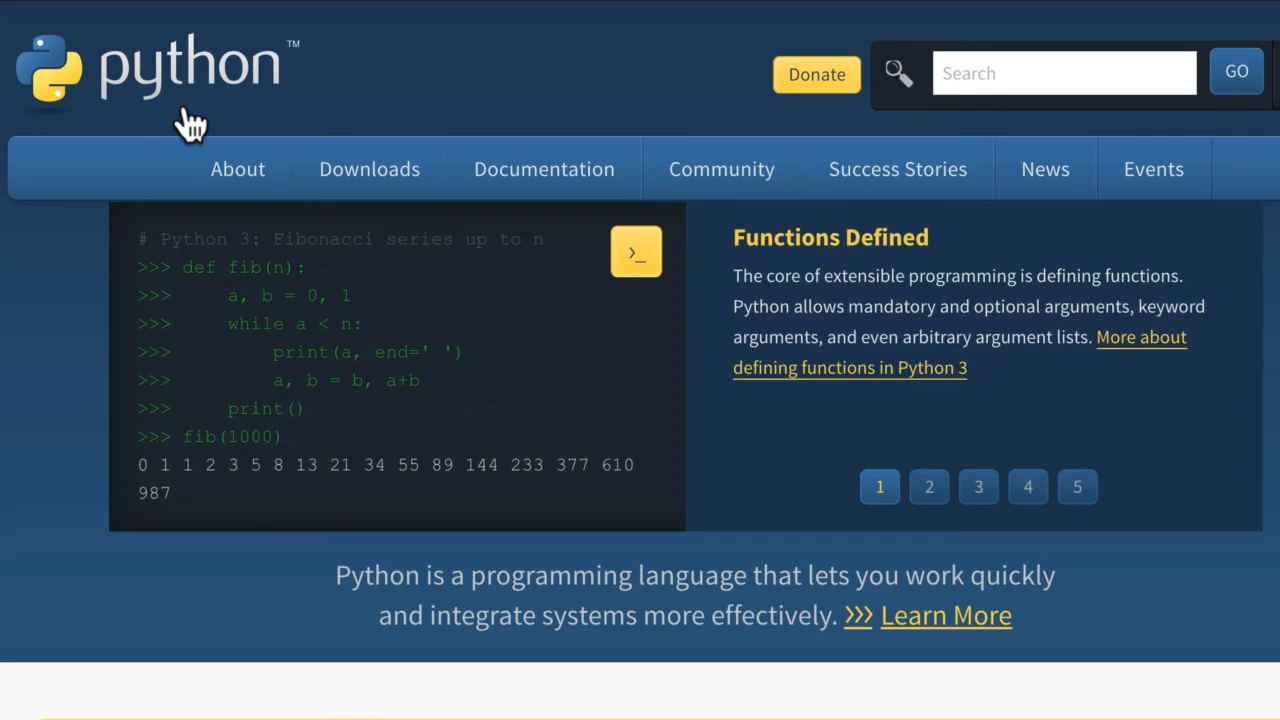
pyautogui.moveTo(220, 264)
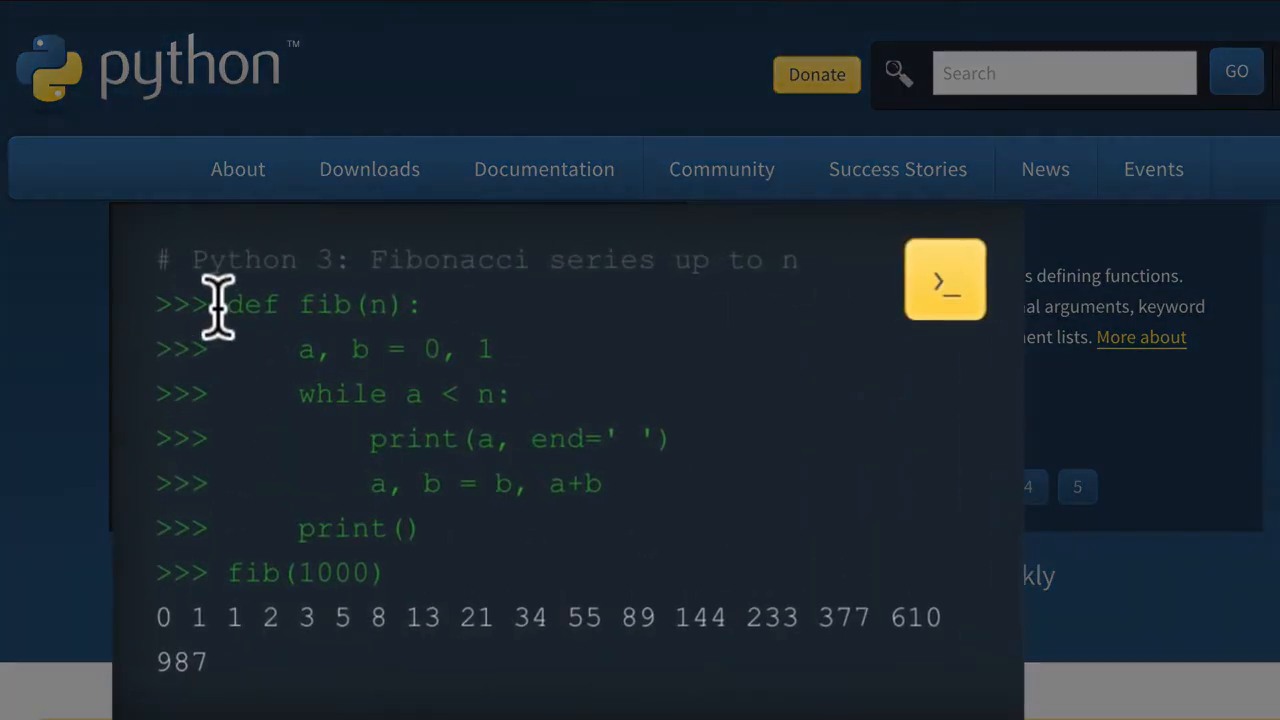
pyautogui.doubleClick(244, 304)
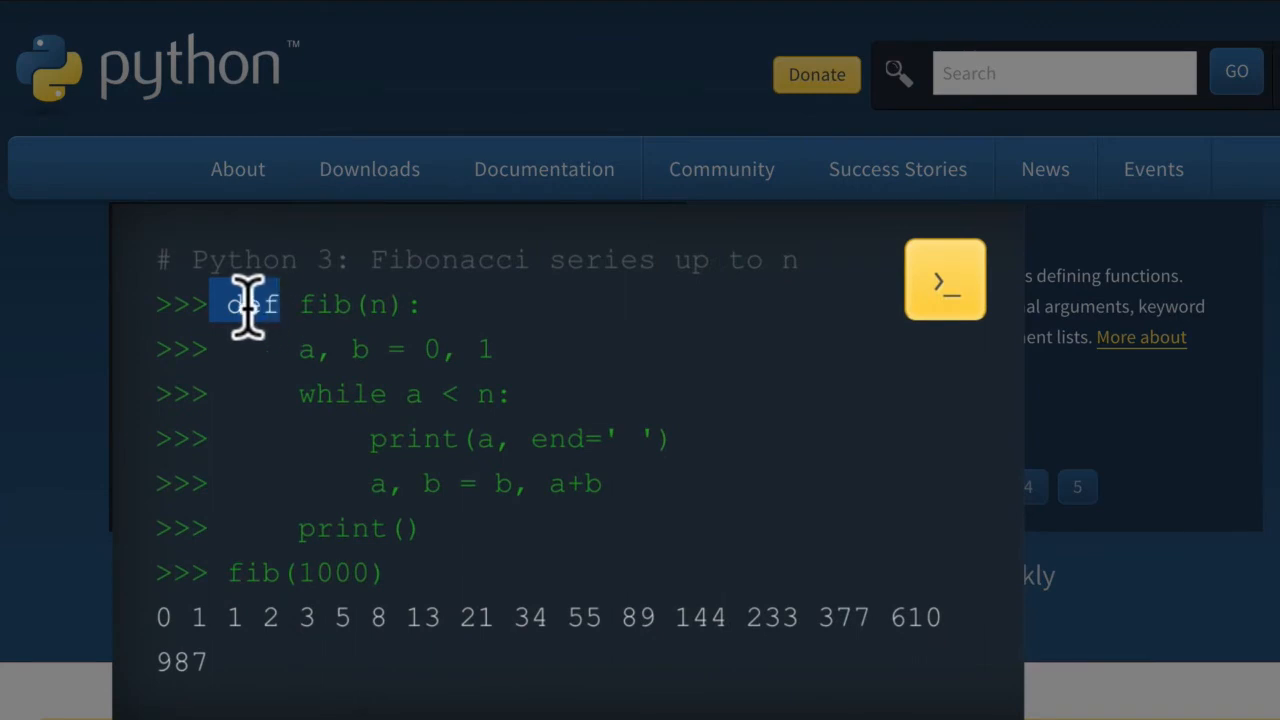
pyautogui.moveTo(436, 584)
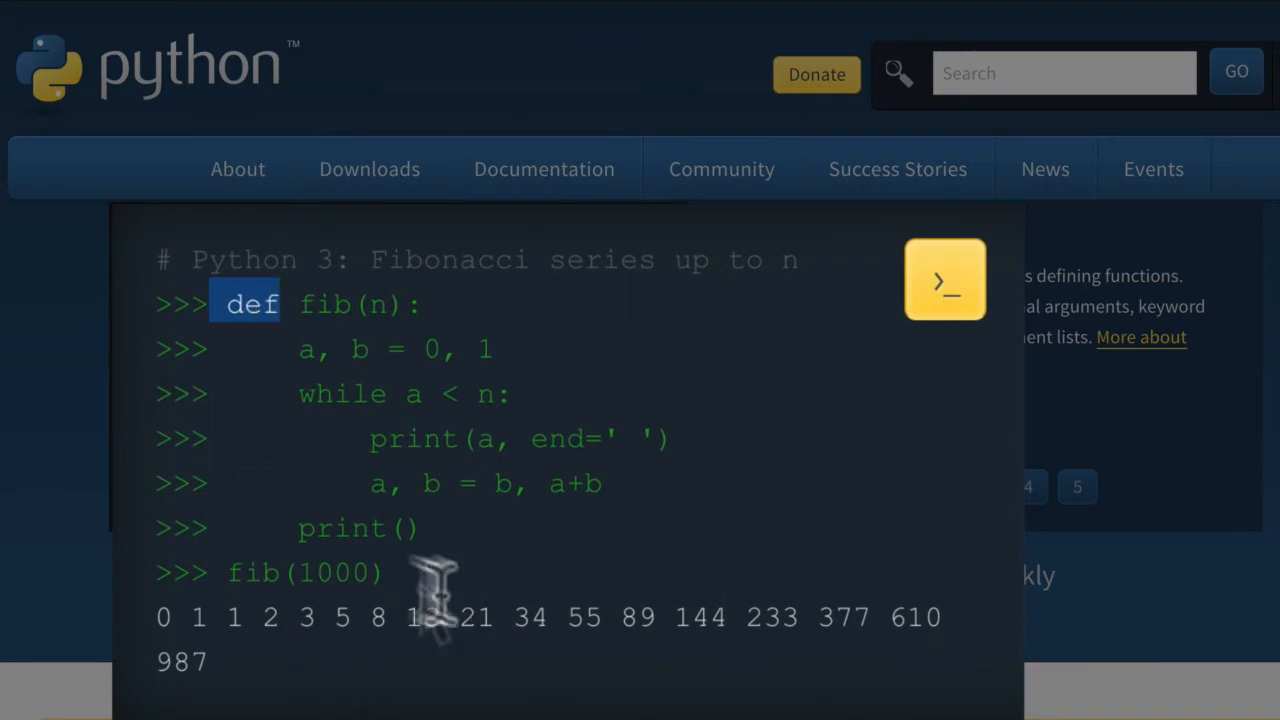
pyautogui.doubleClick(356, 528)
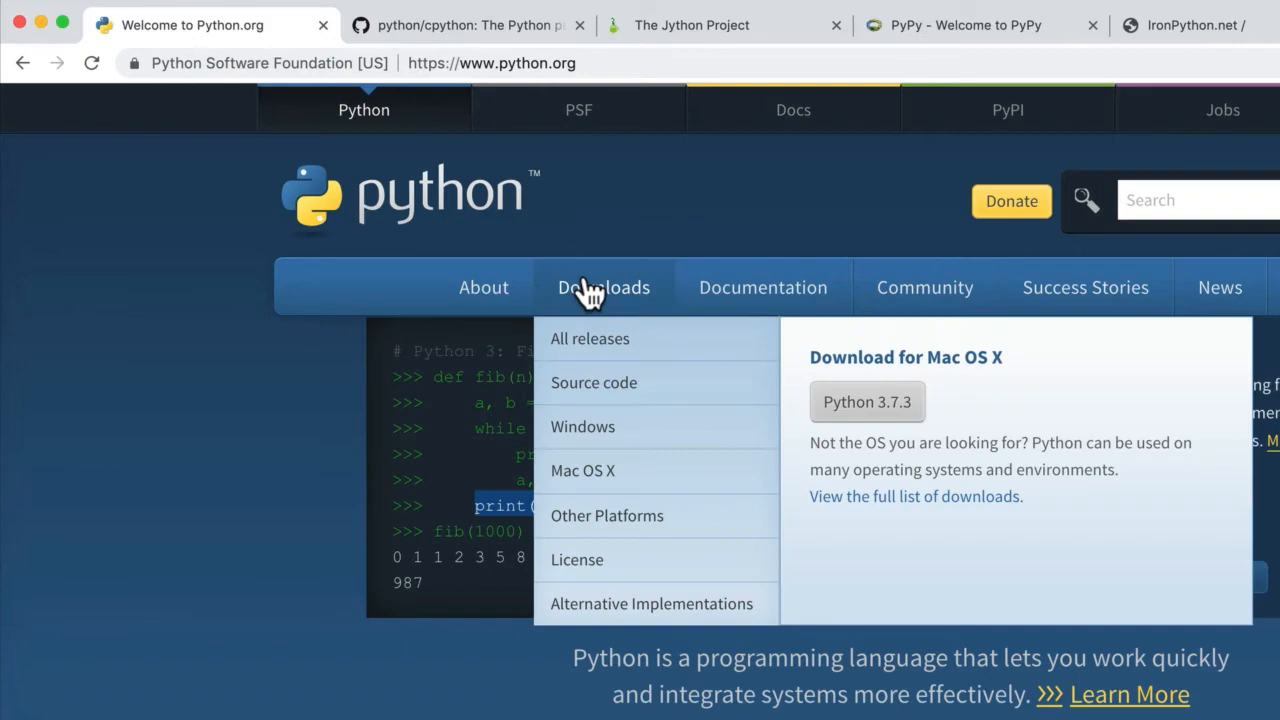
# Switch to the python/cpython GitHub repository and scroll through its top-level folders.
pyautogui.click(400, 24)
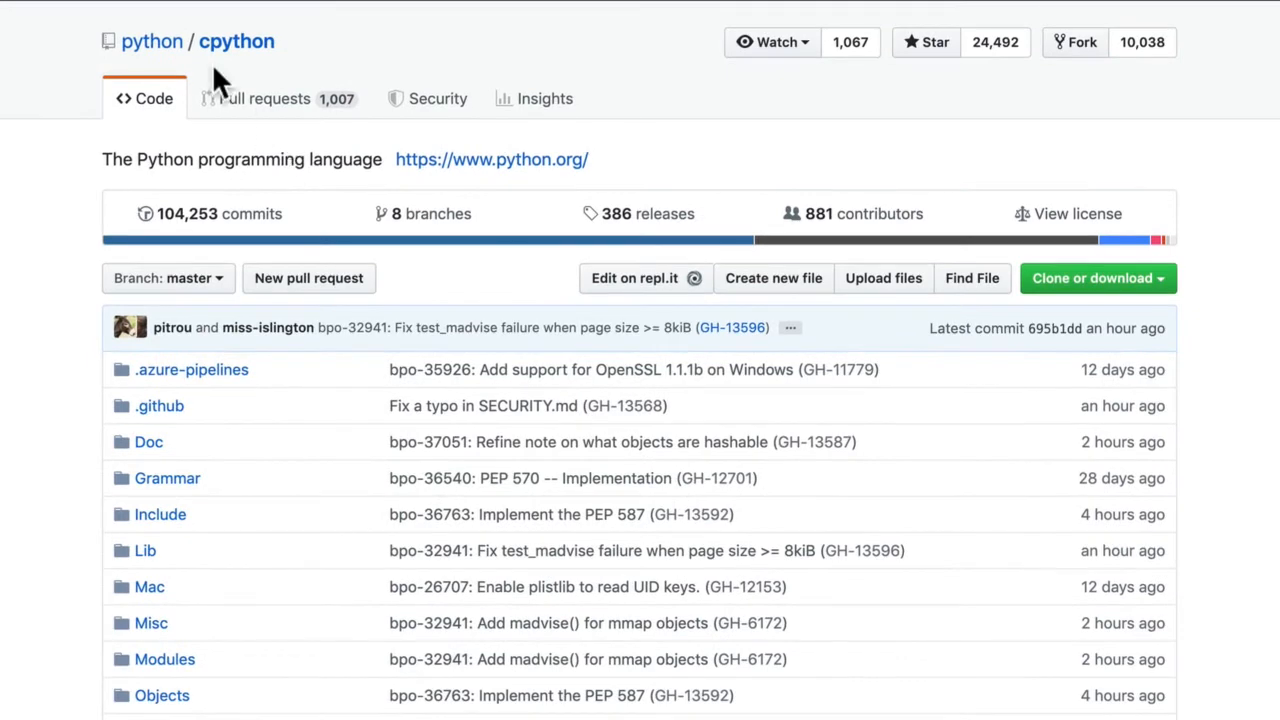
pyautogui.moveTo(240, 278)
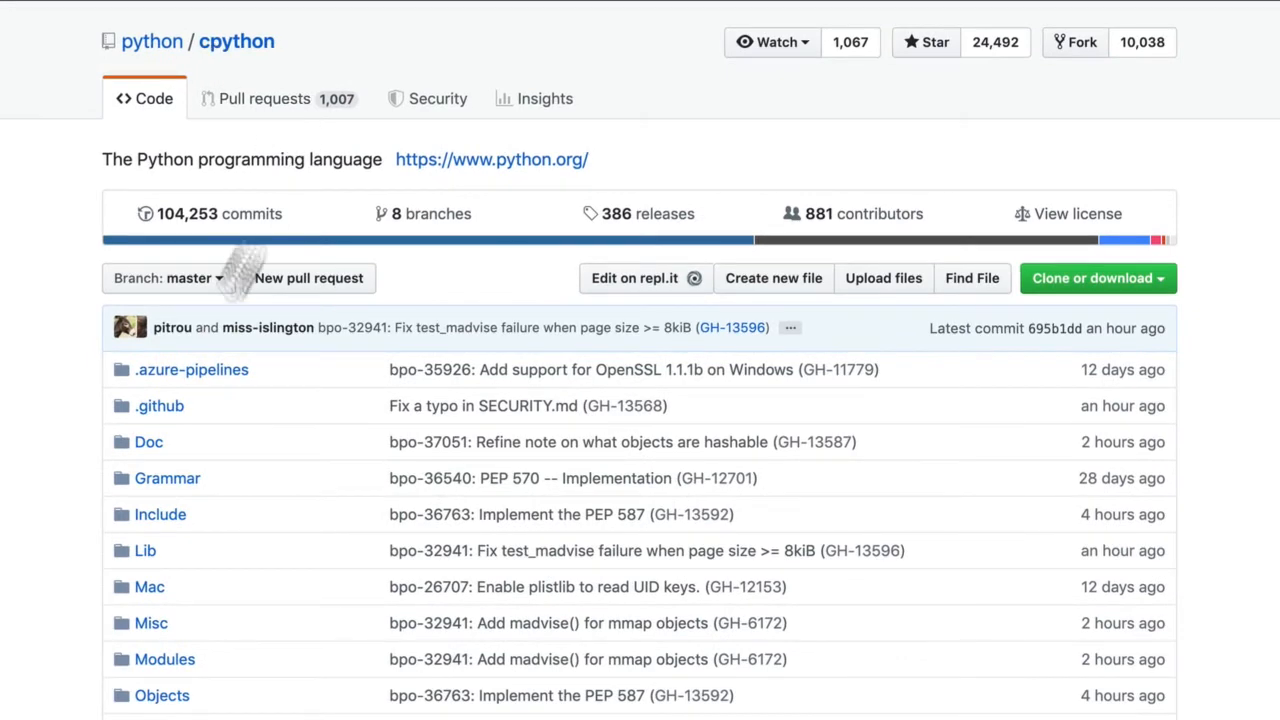
pyautogui.scroll(-3)
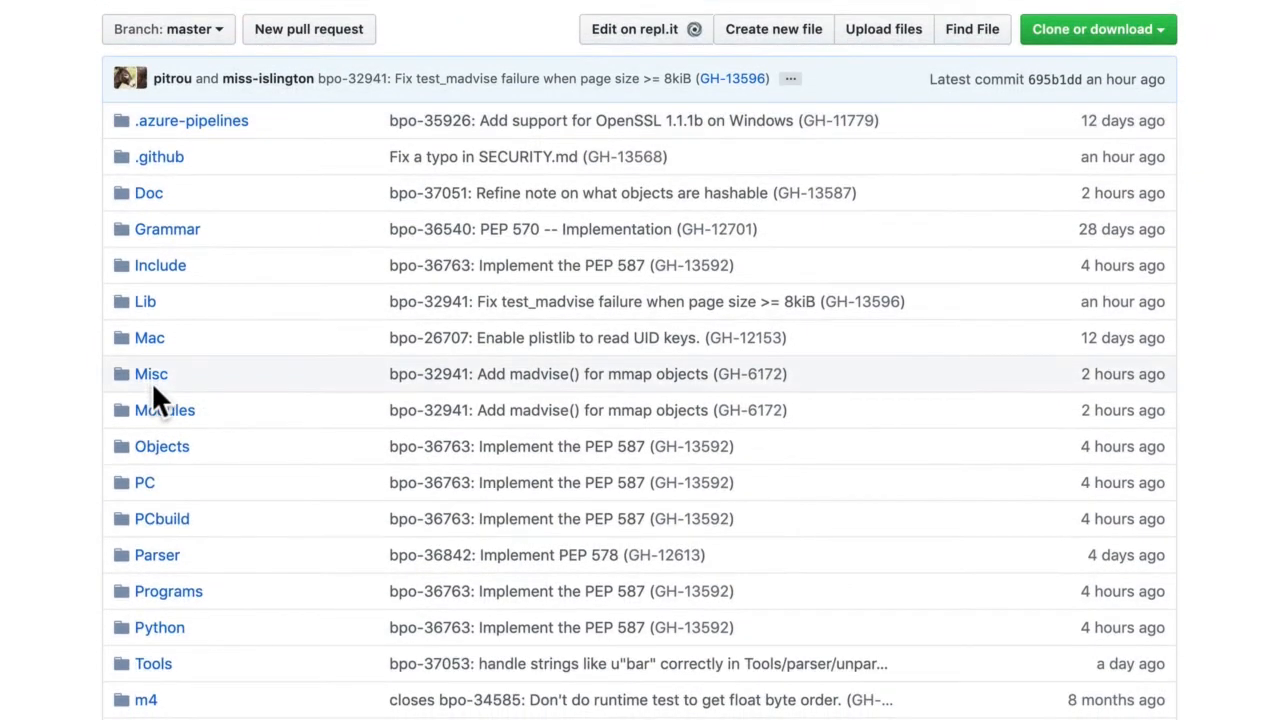
pyautogui.moveTo(256, 410)
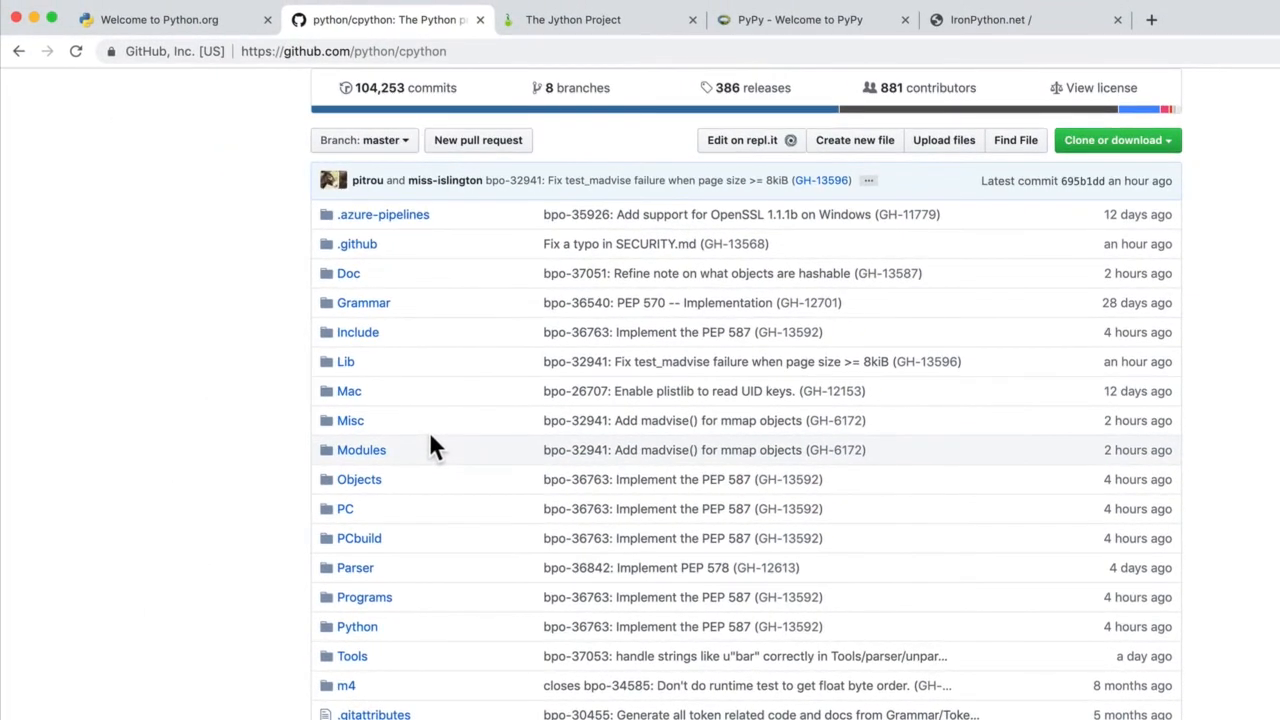
# Visit the Jython Project site, then PyPy's welcome page, ending on the IronPython homepage.
pyautogui.click(572, 20)
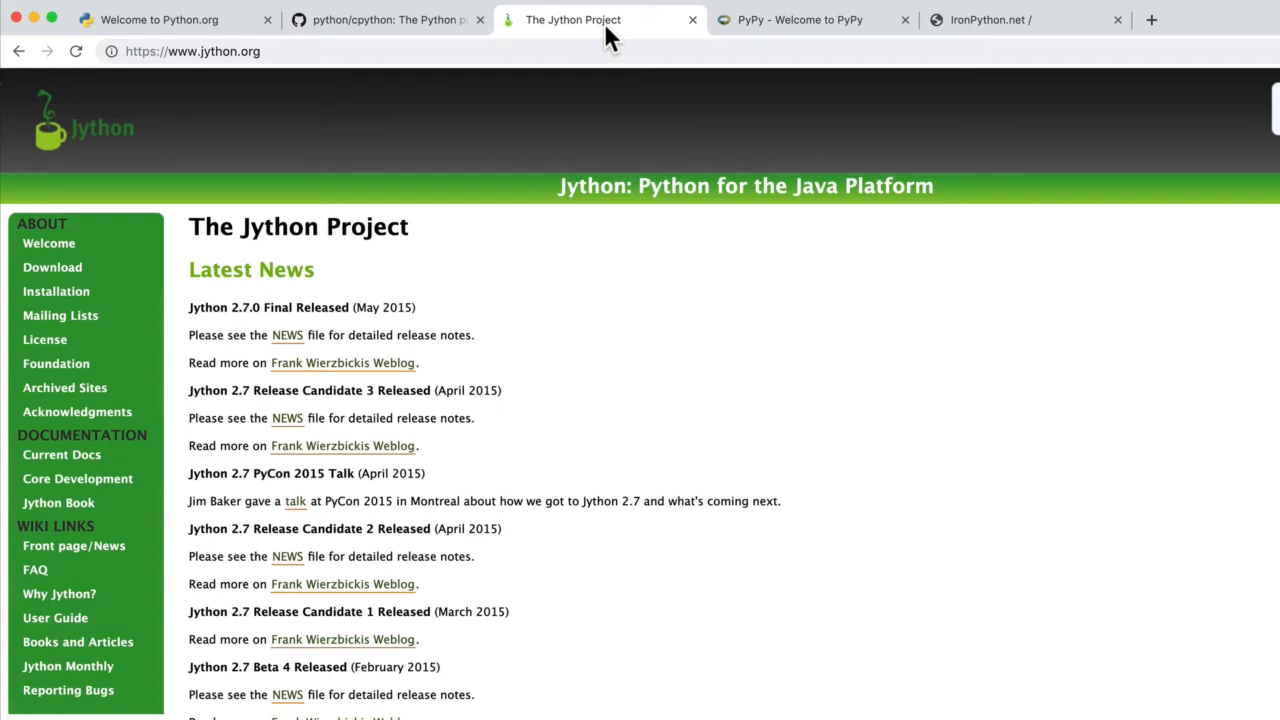
pyautogui.moveTo(590, 260)
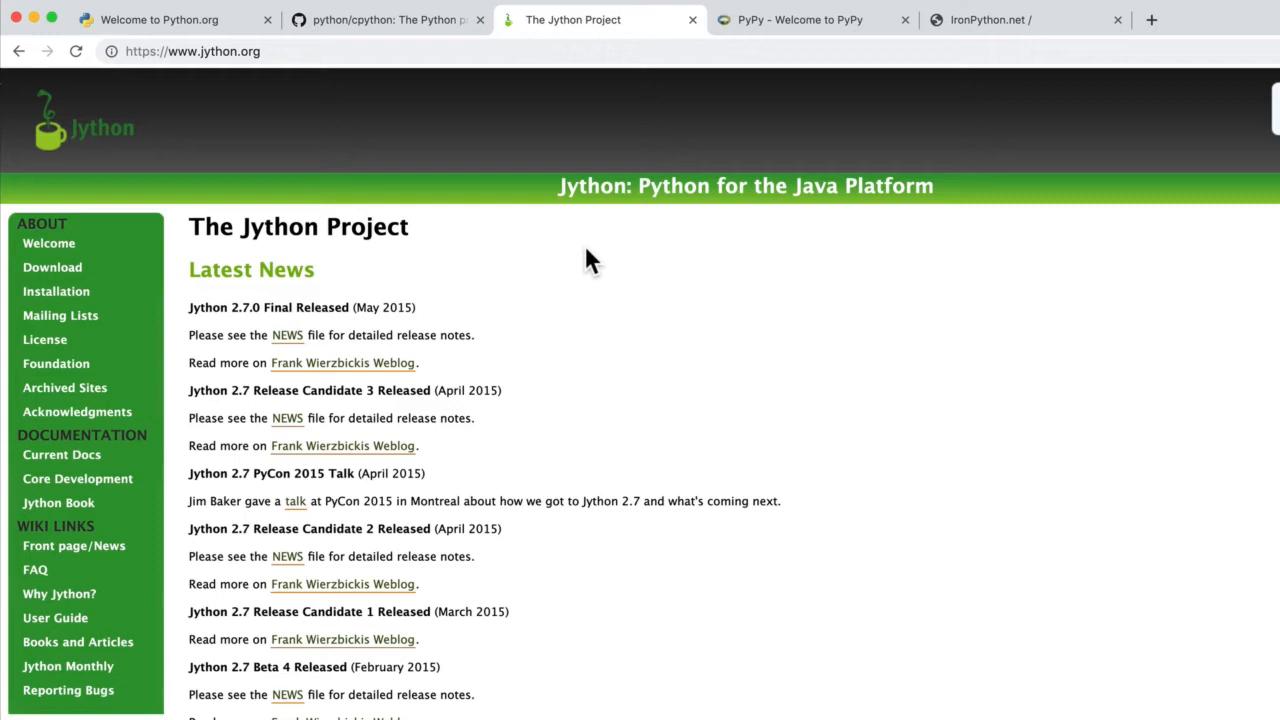
pyautogui.moveTo(860, 48)
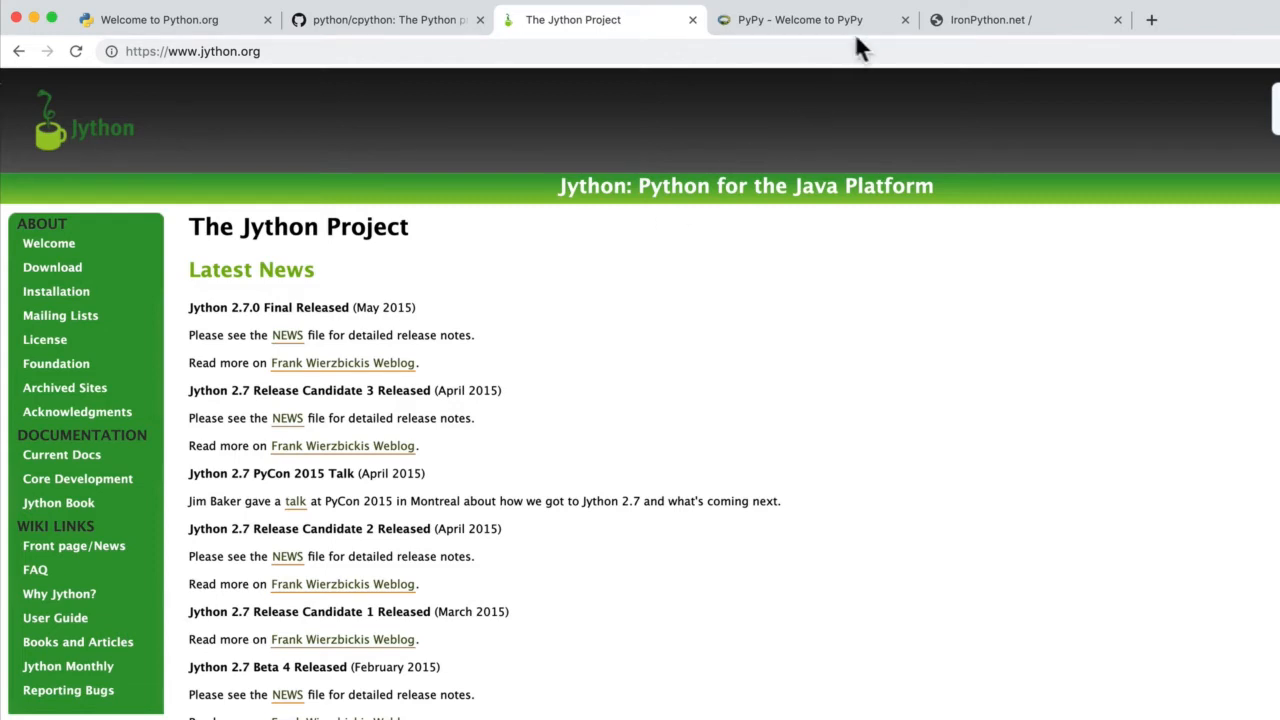
pyautogui.click(800, 20)
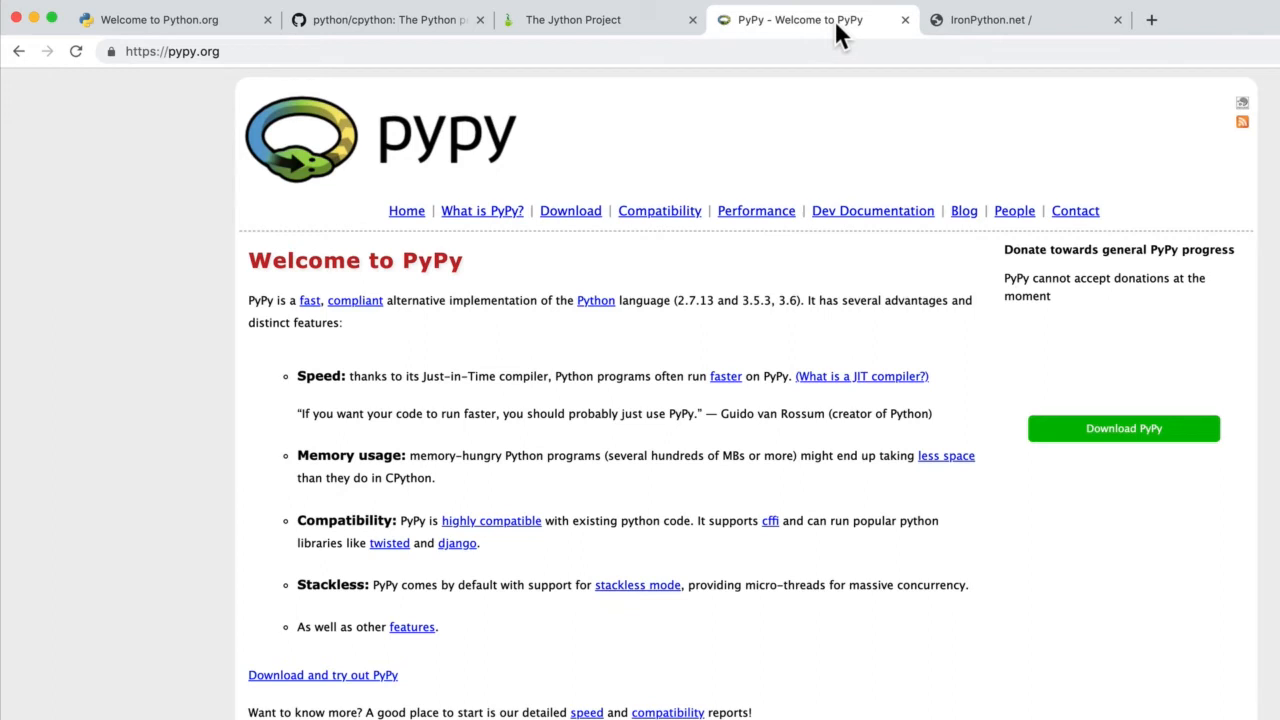
pyautogui.moveTo(278, 290)
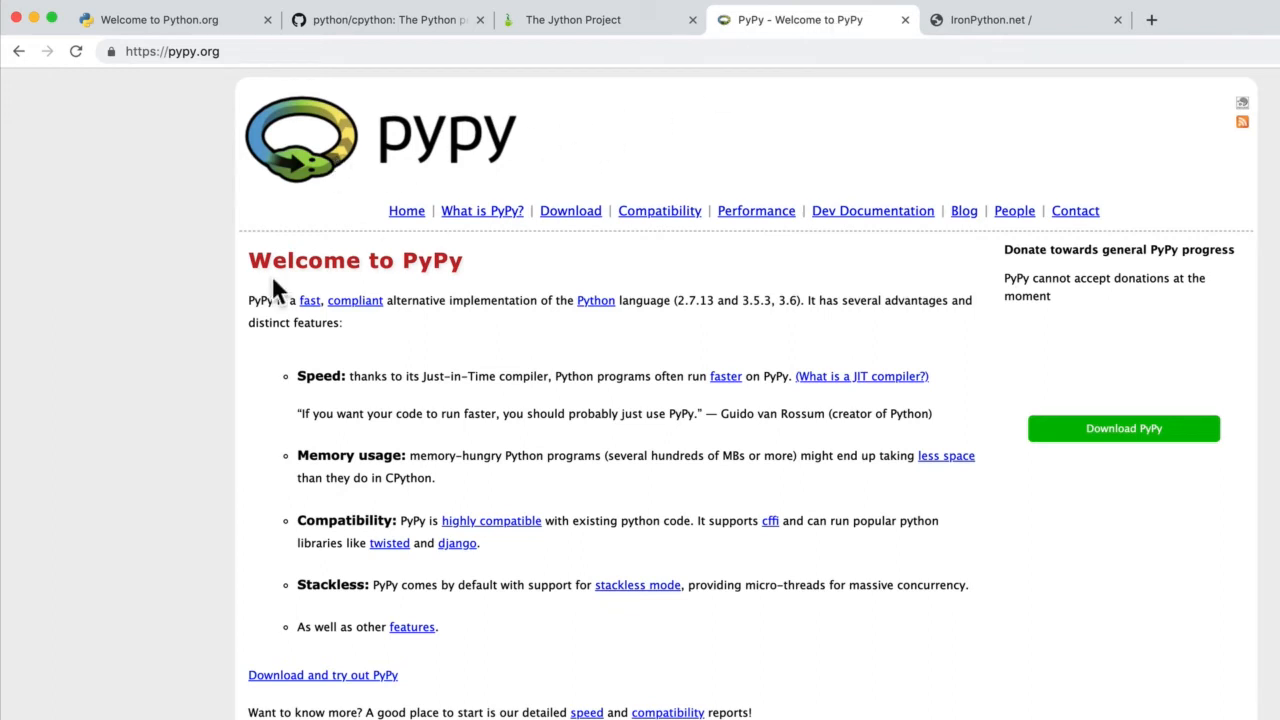
pyautogui.moveTo(464, 284)
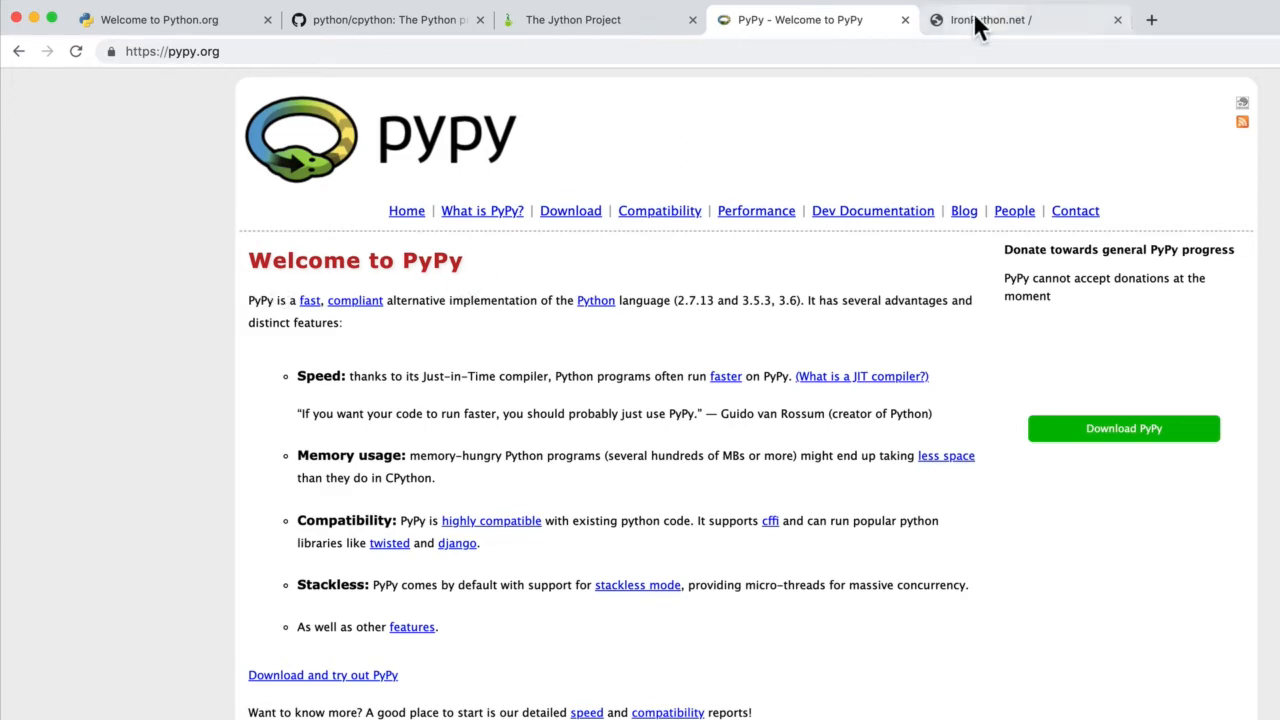
pyautogui.click(1020, 20)
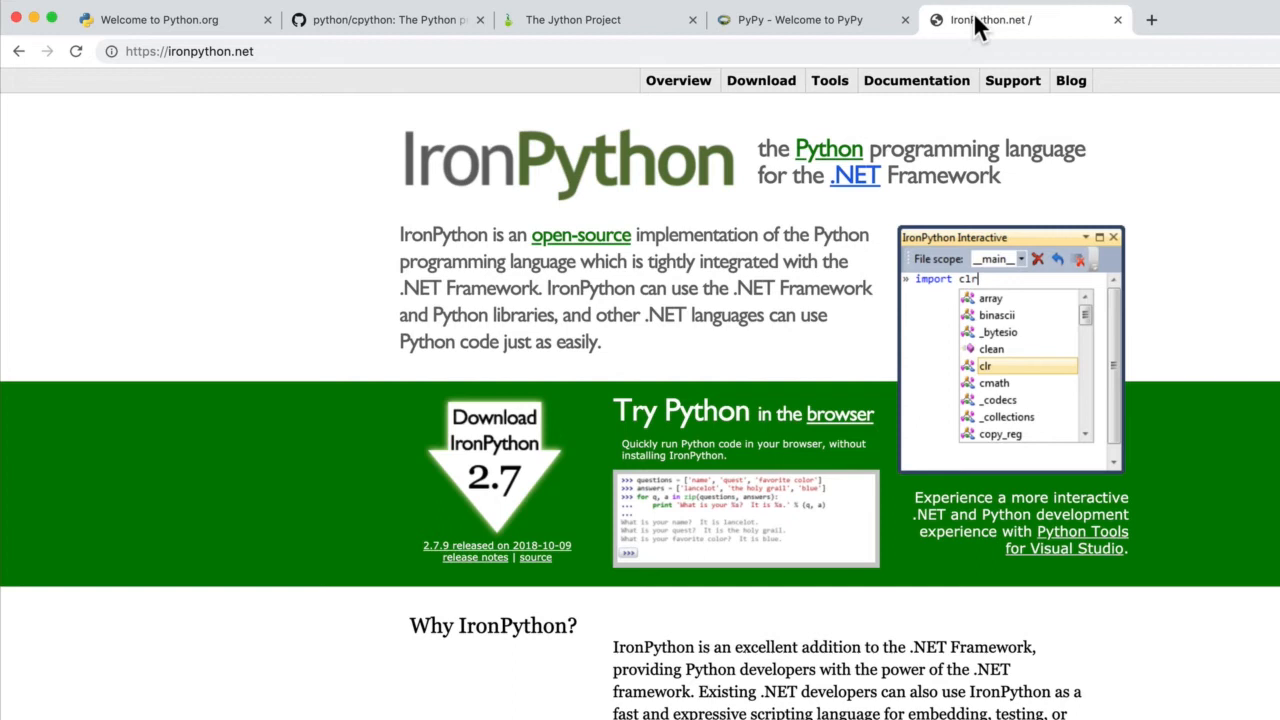
pyautogui.moveTo(870, 204)
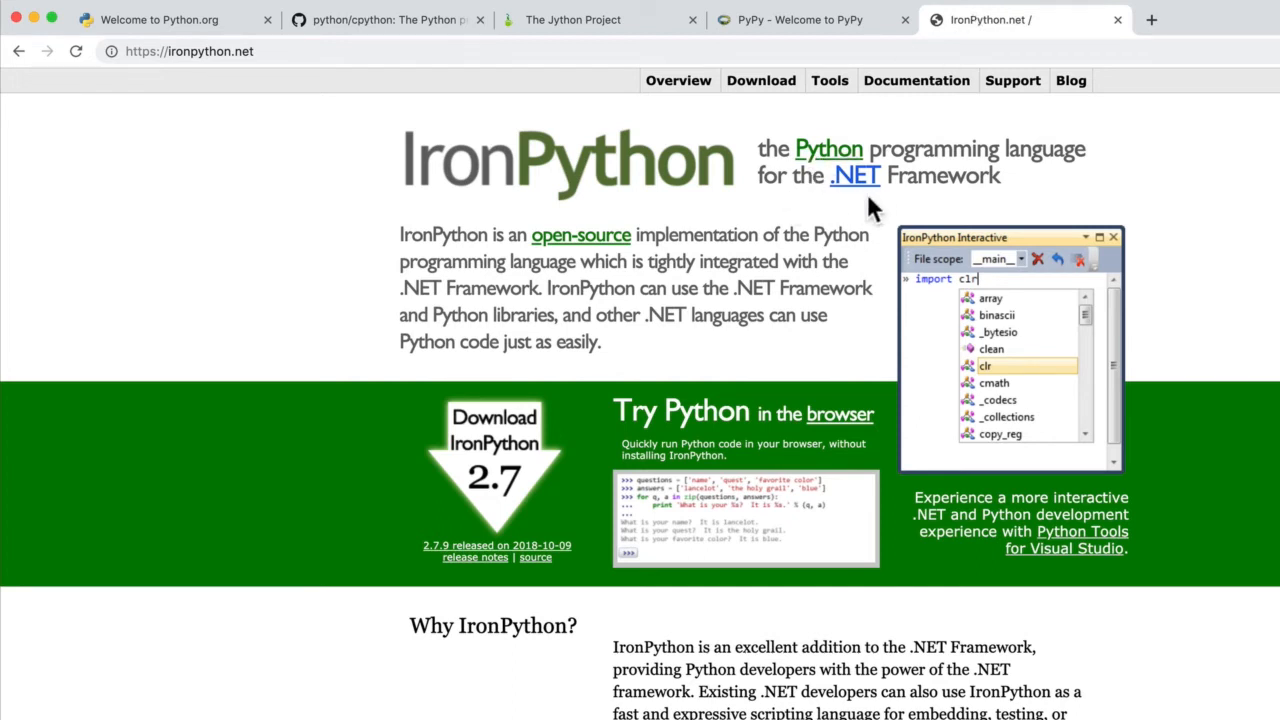
pyautogui.moveTo(1118, 204)
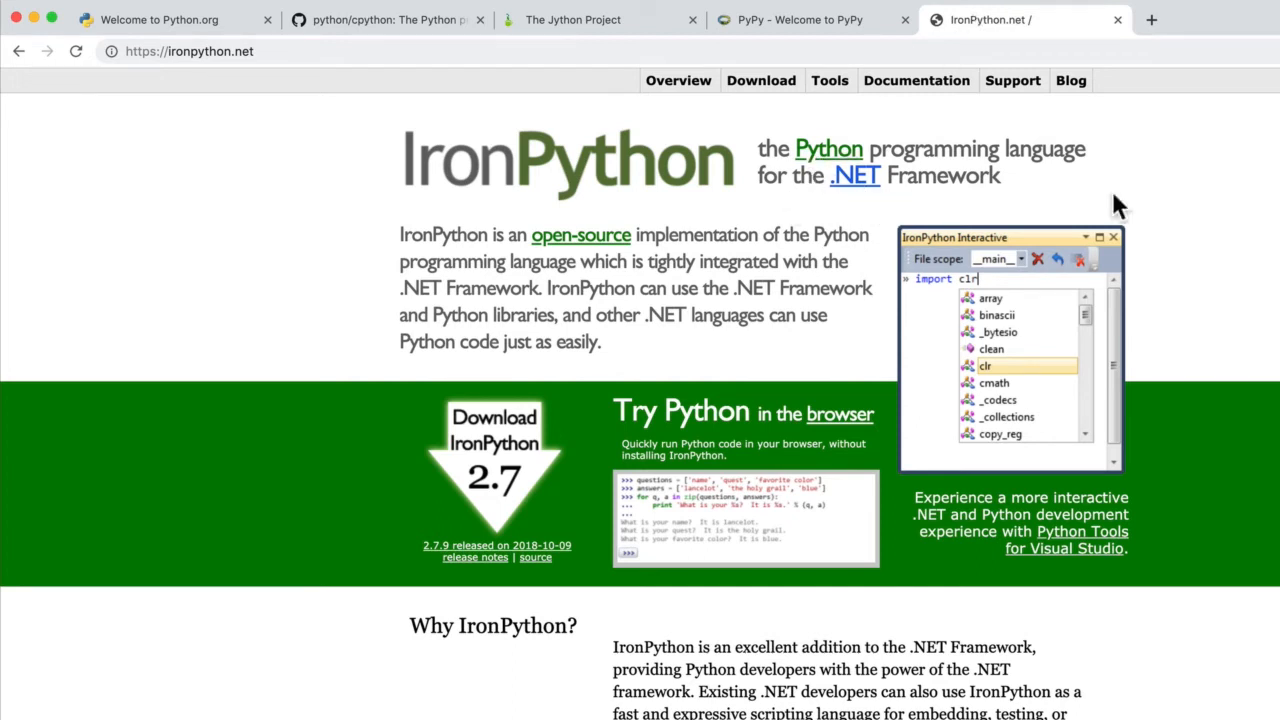
pyautogui.moveTo(196, 52)
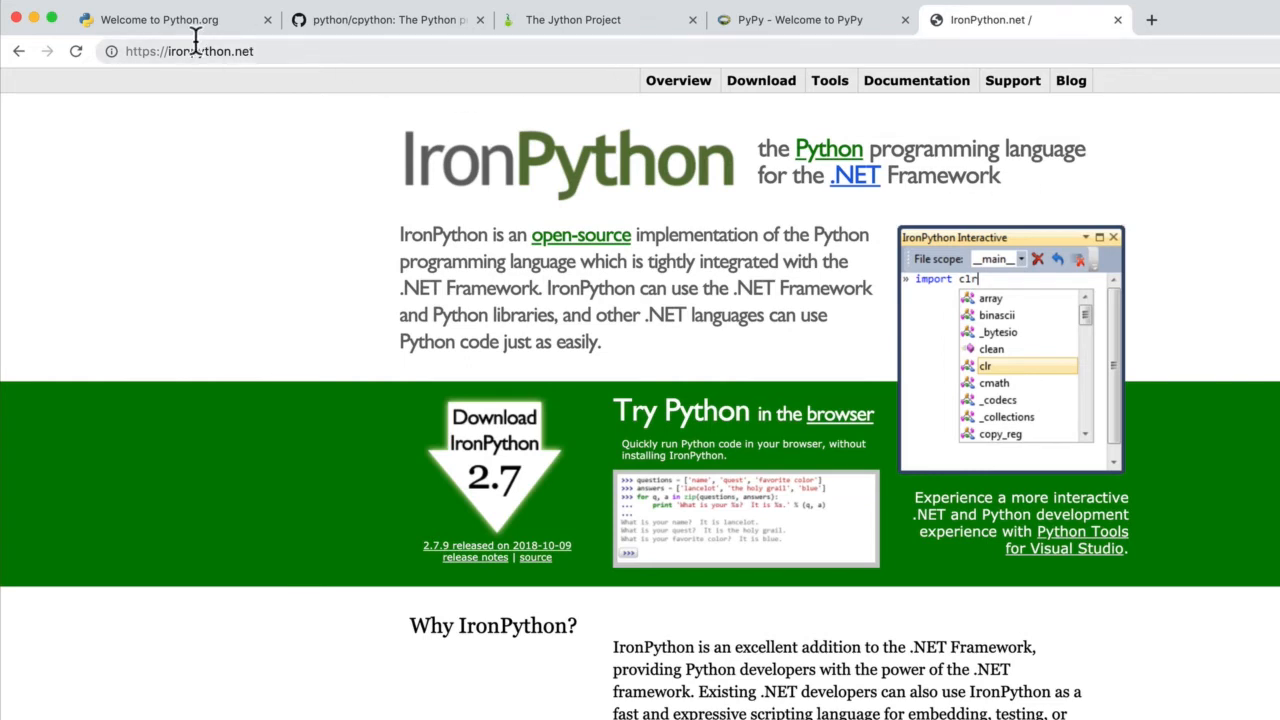
# Return to Python.org, then the python/cpython repository scrolled back to its top.
pyautogui.click(160, 20)
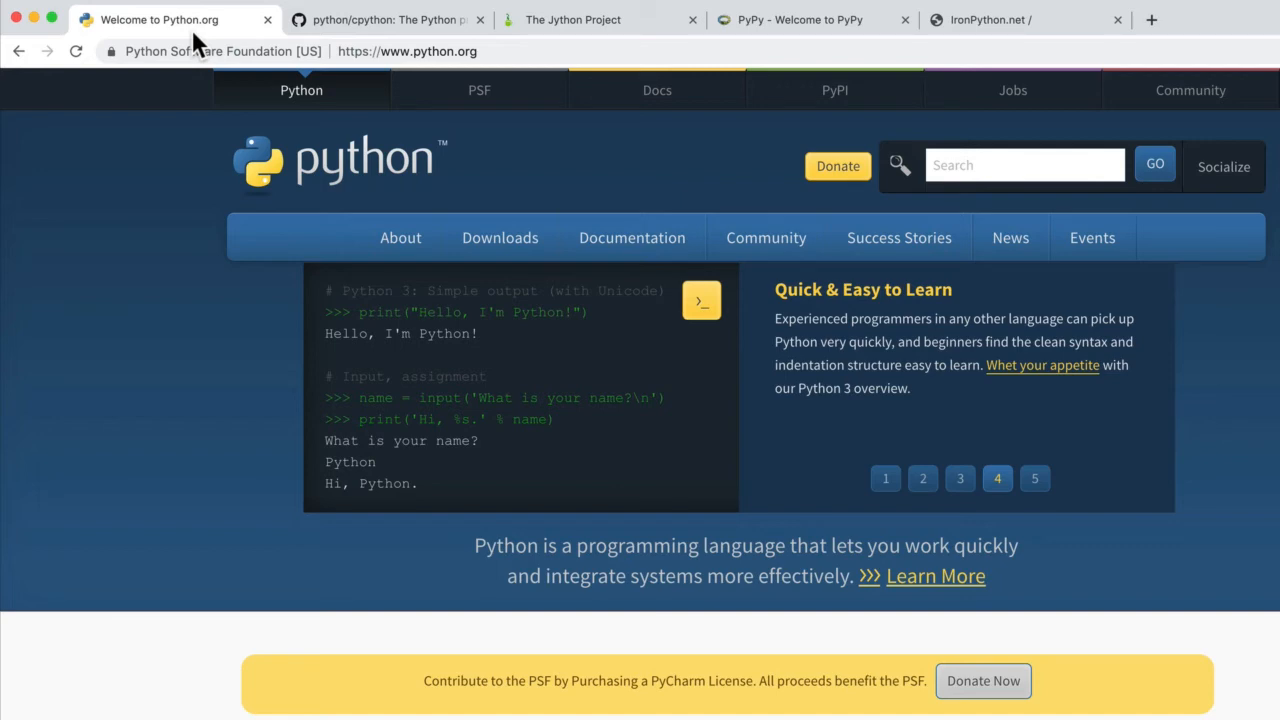
pyautogui.click(388, 20)
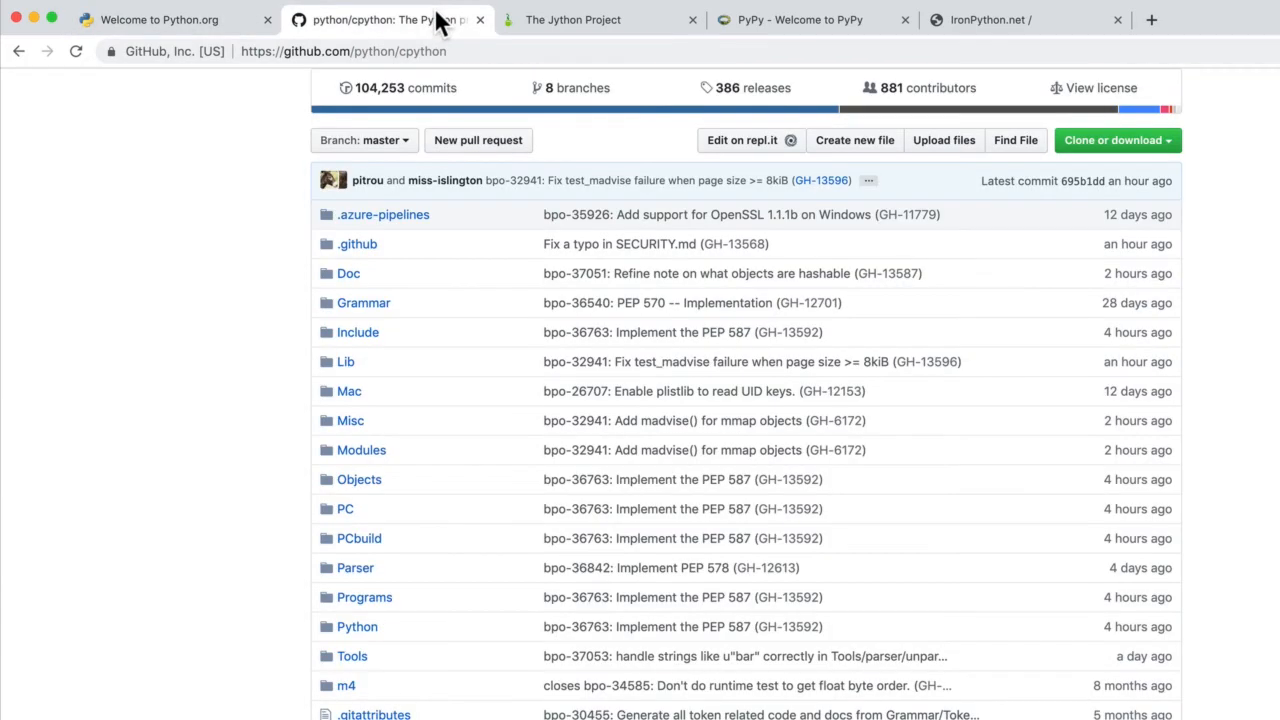
pyautogui.scroll(3)
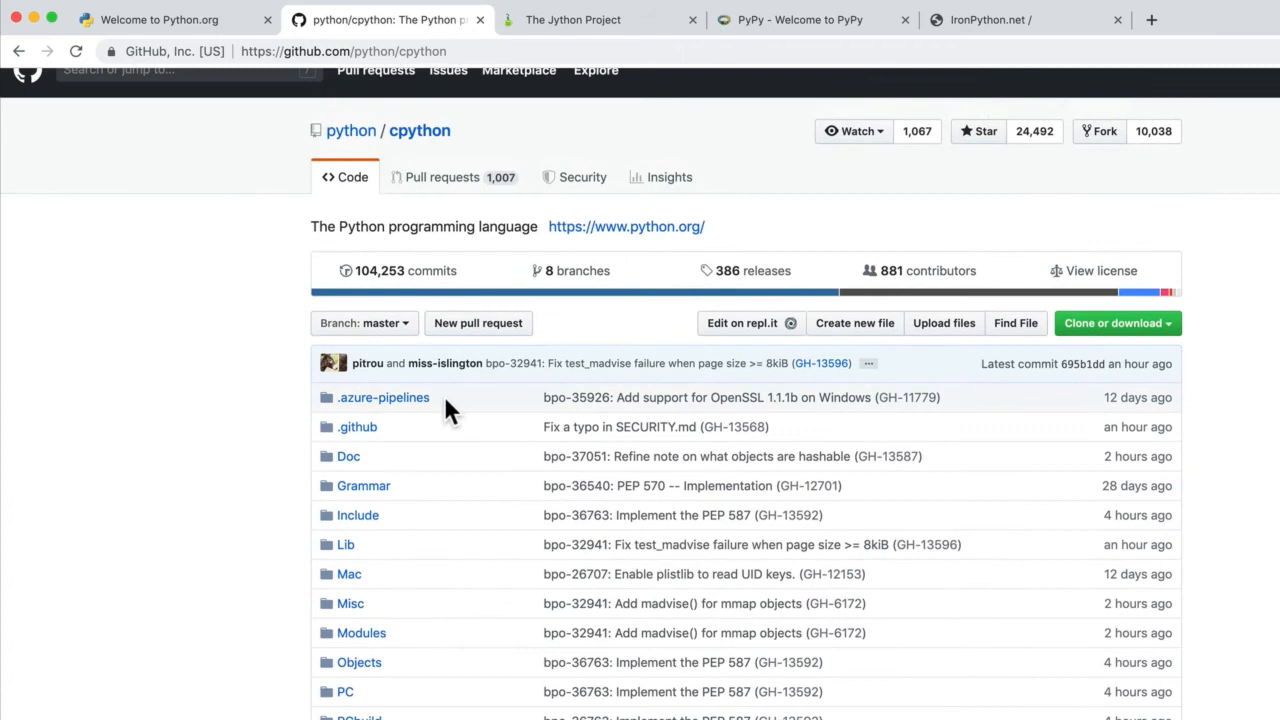
# Revisit the Python.org homepage briefly and land back on the GitHub CPython repository.
pyautogui.click(160, 20)
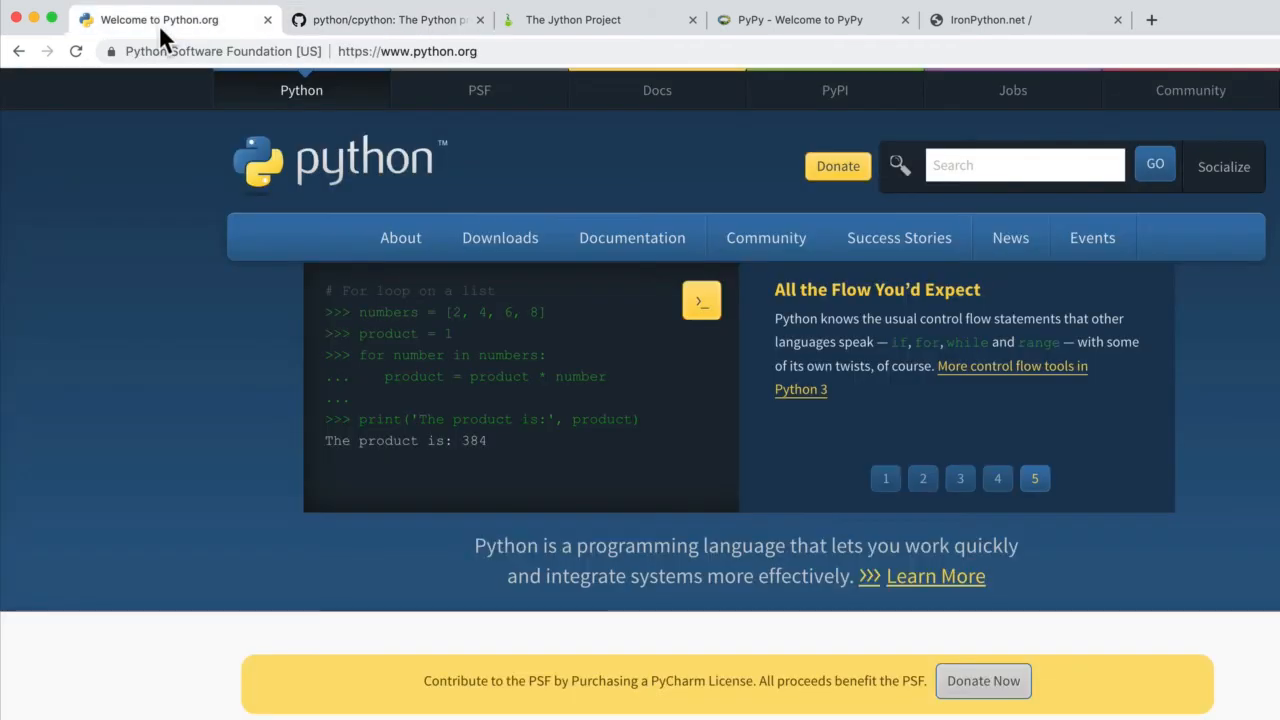
pyautogui.click(884, 478)
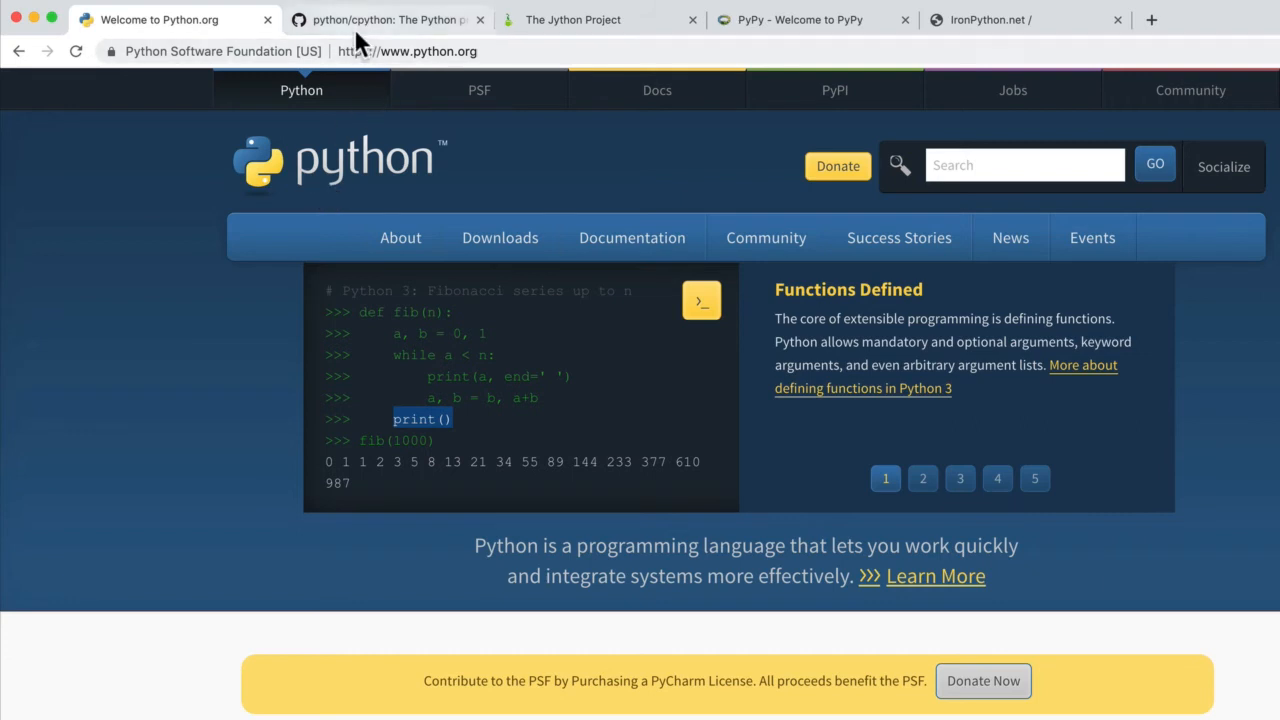
pyautogui.click(384, 20)
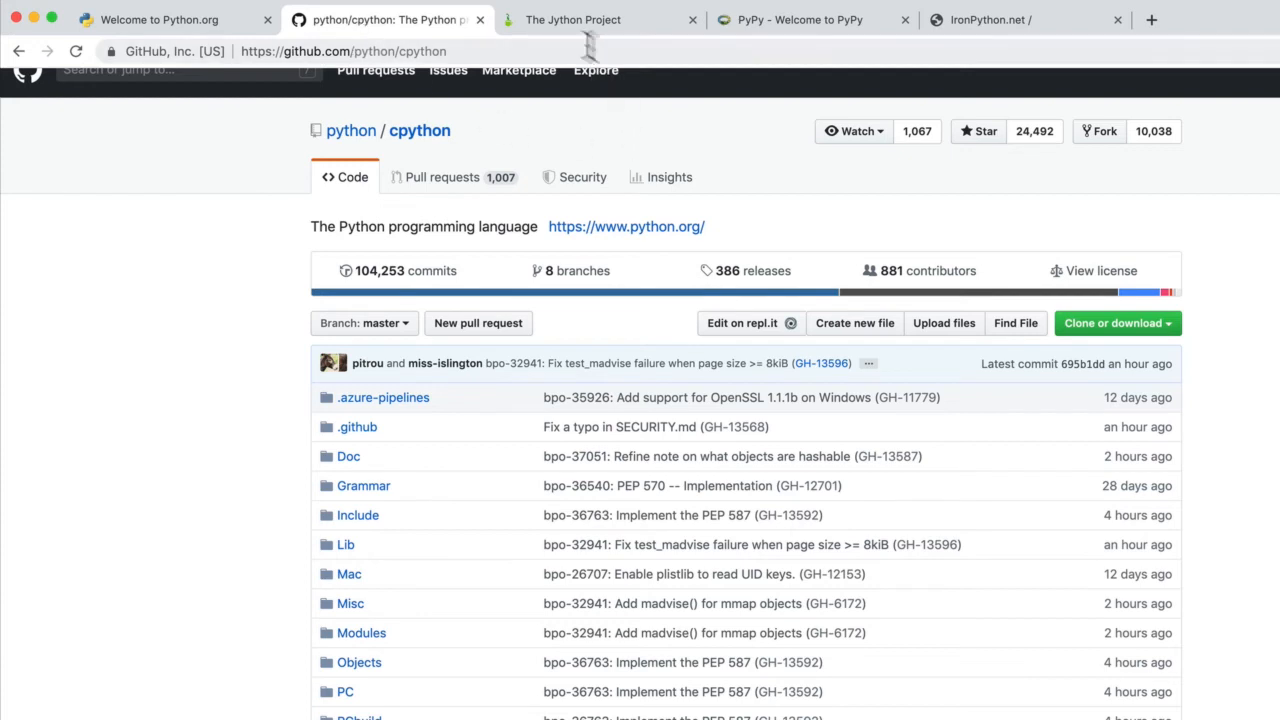
pyautogui.moveTo(336, 278)
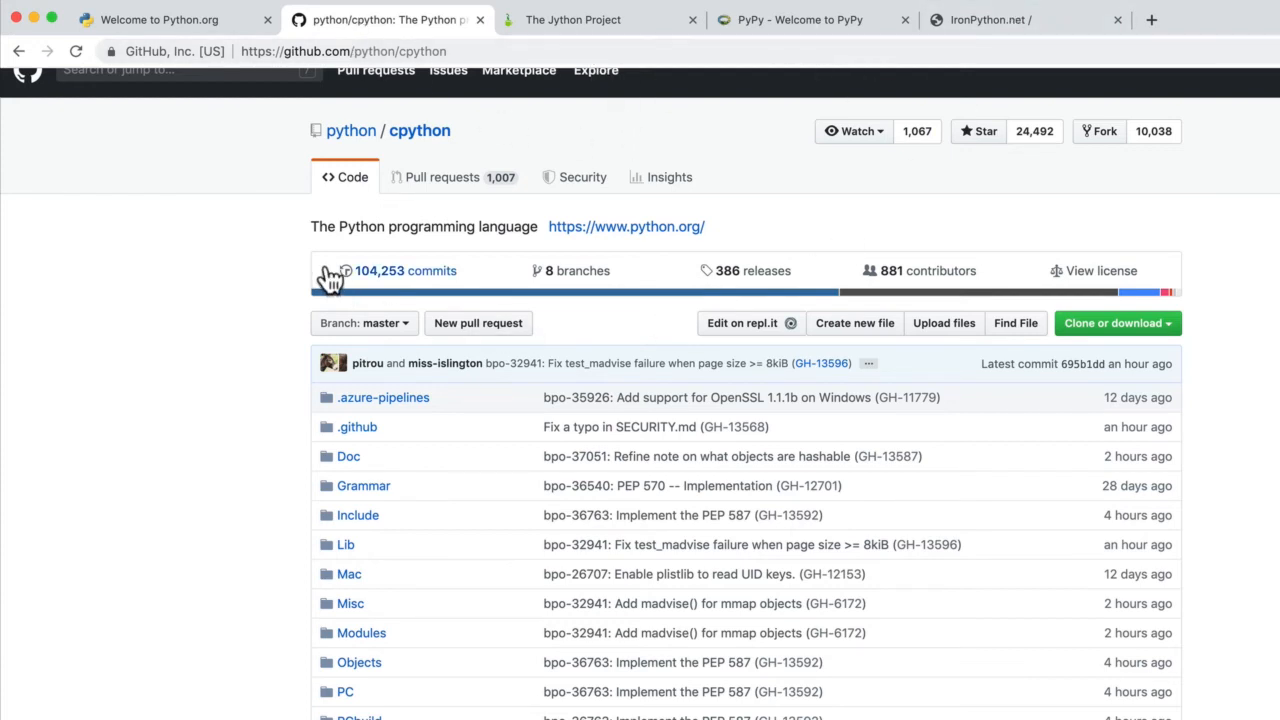
pyautogui.moveTo(376, 160)
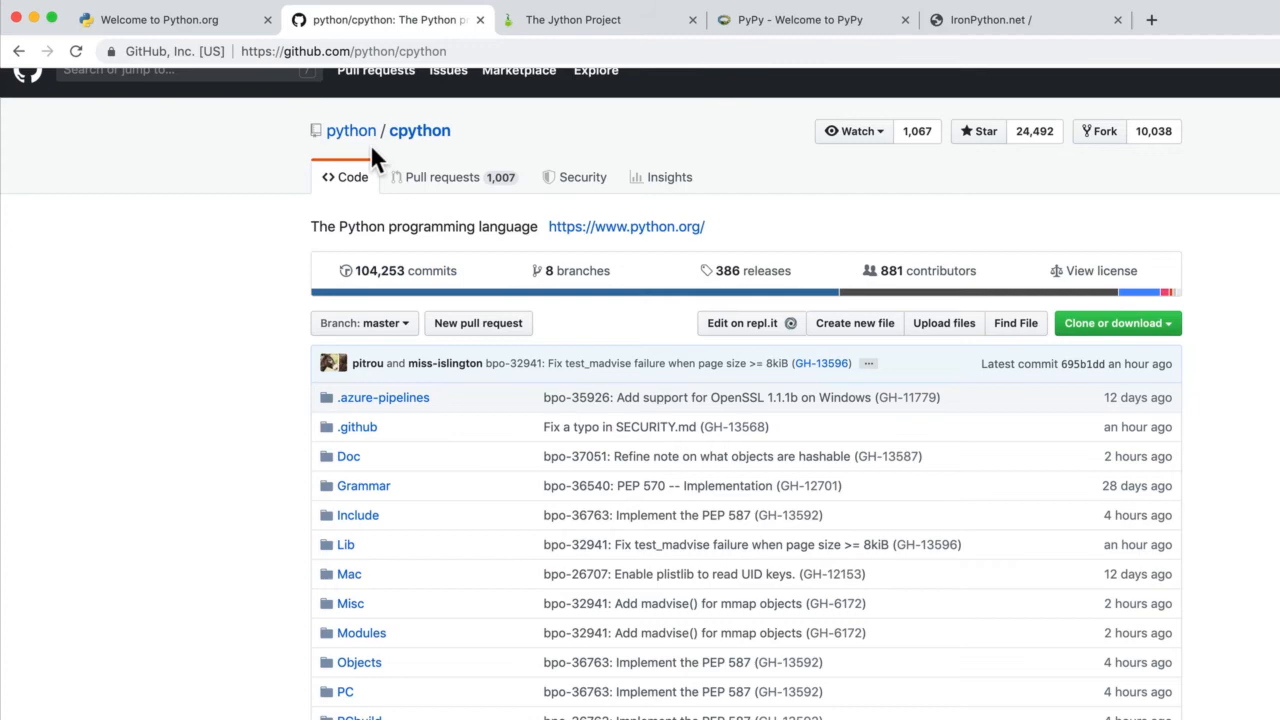
pyautogui.moveTo(470, 160)
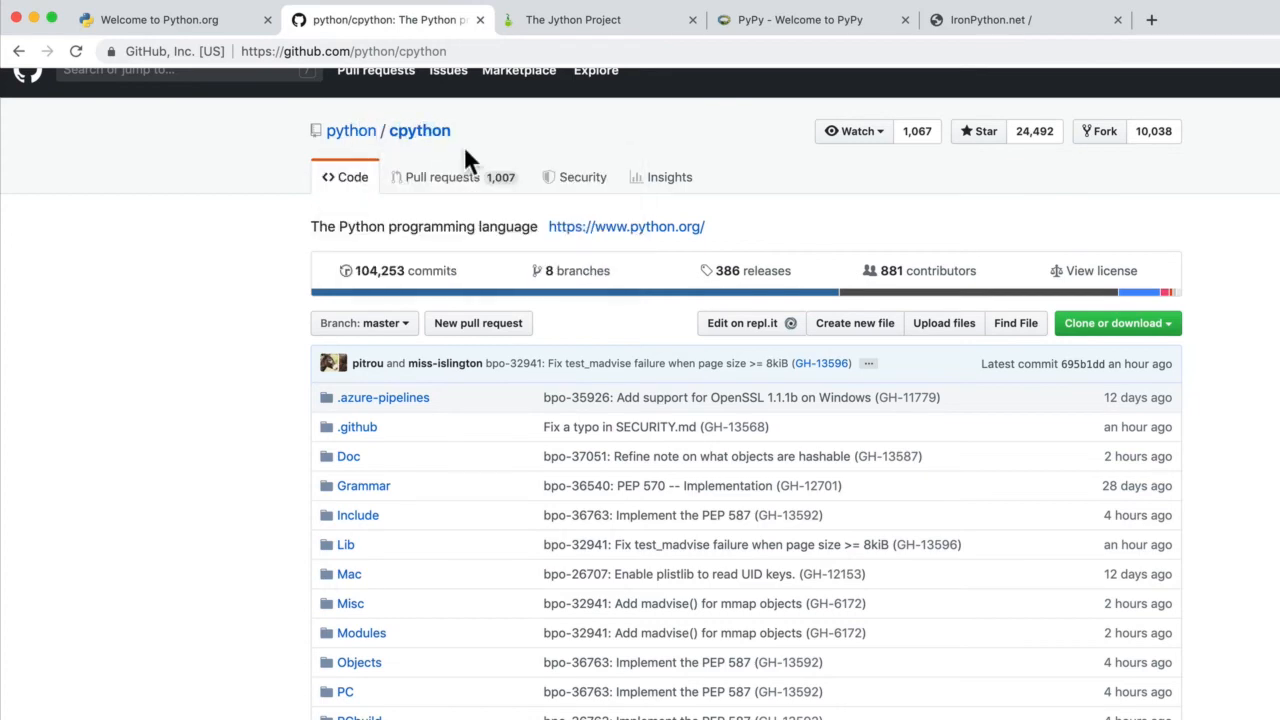
pyautogui.moveTo(290, 268)
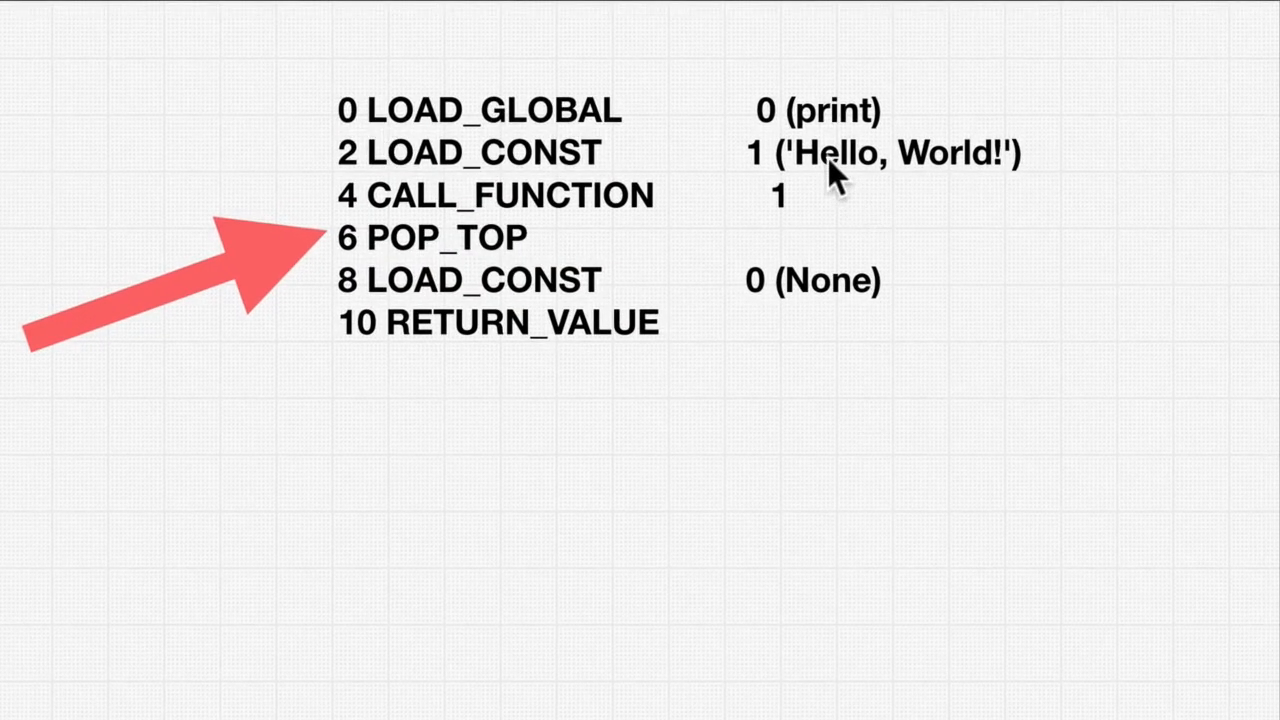
pyautogui.moveTo(1016, 224)
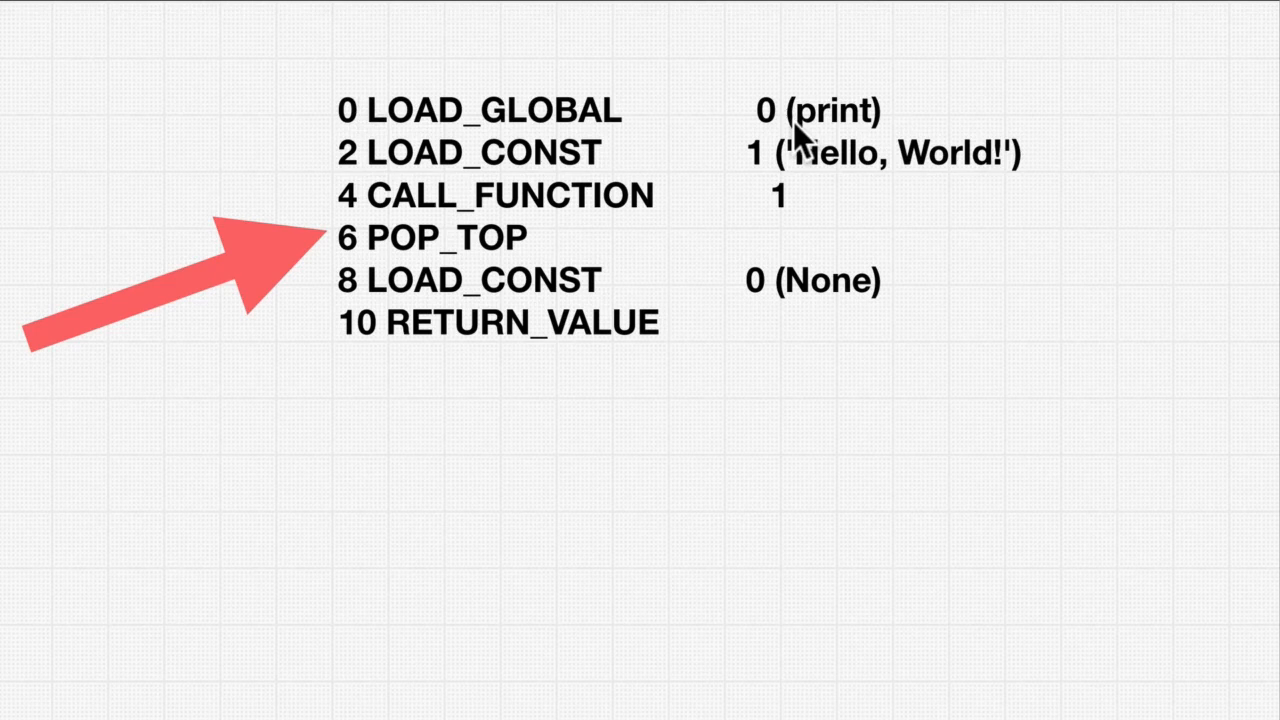
pyautogui.moveTo(444, 150)
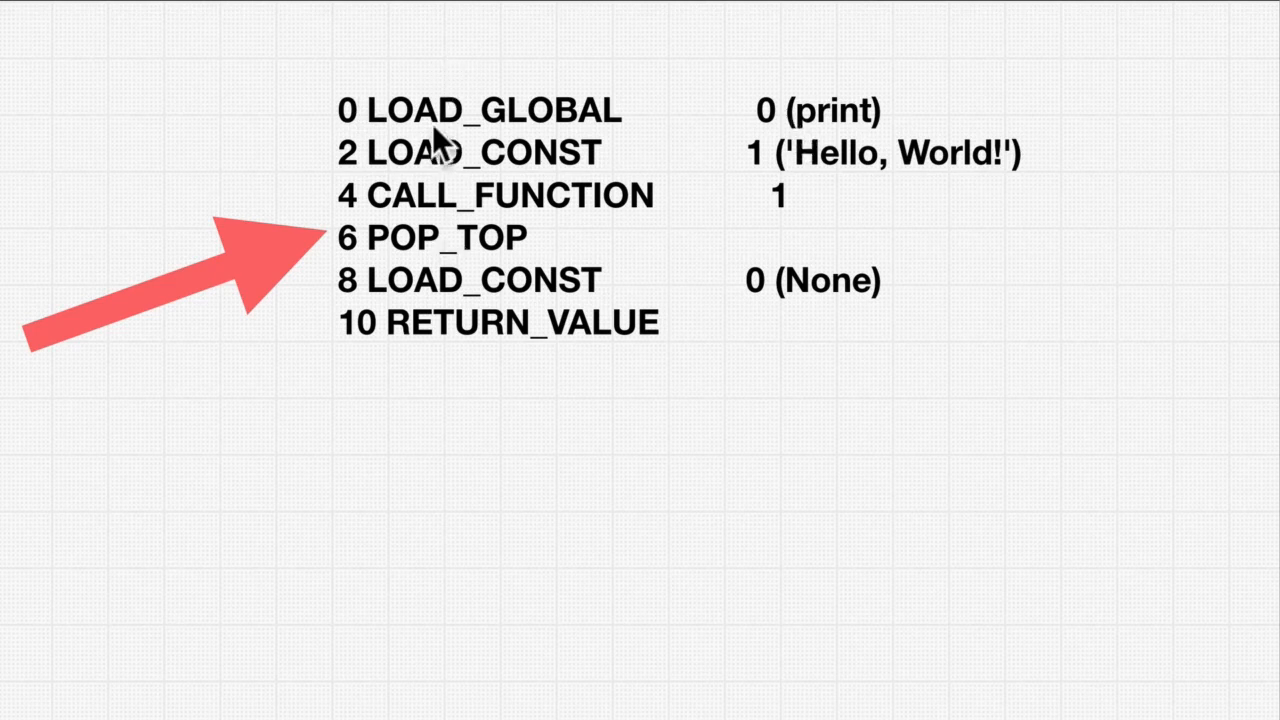
pyautogui.moveTo(560, 140)
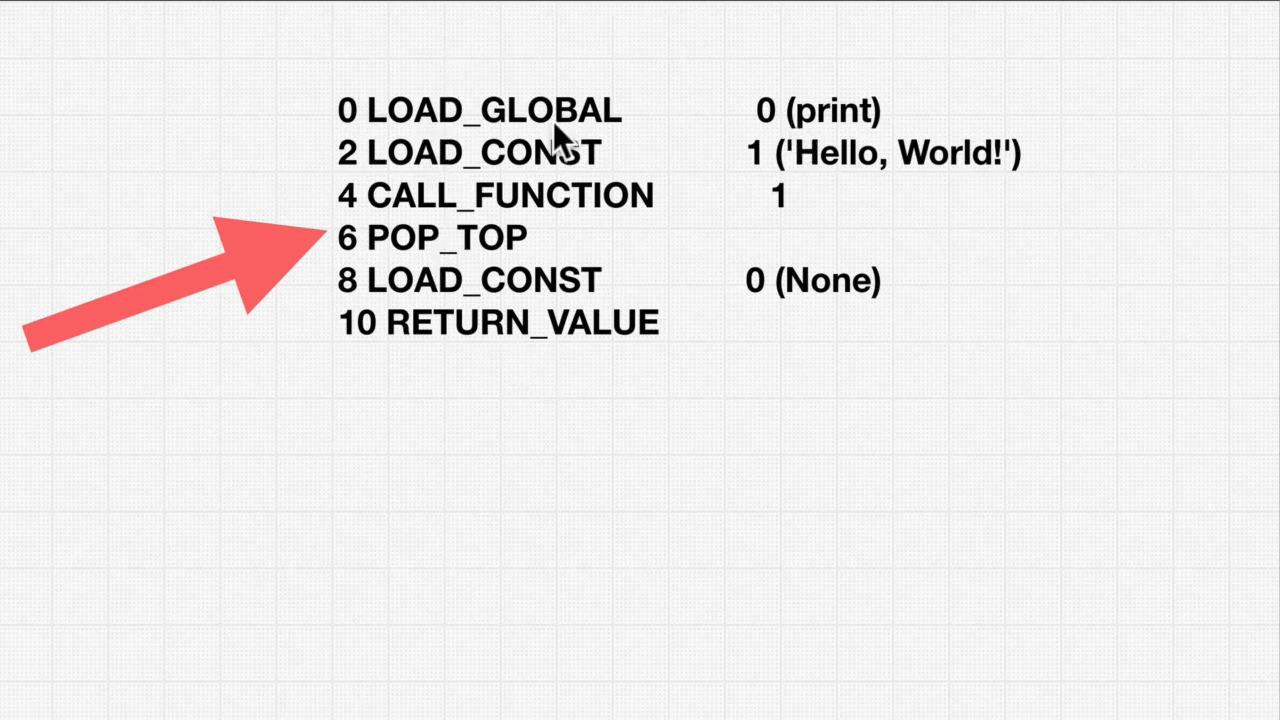
pyautogui.moveTo(944, 170)
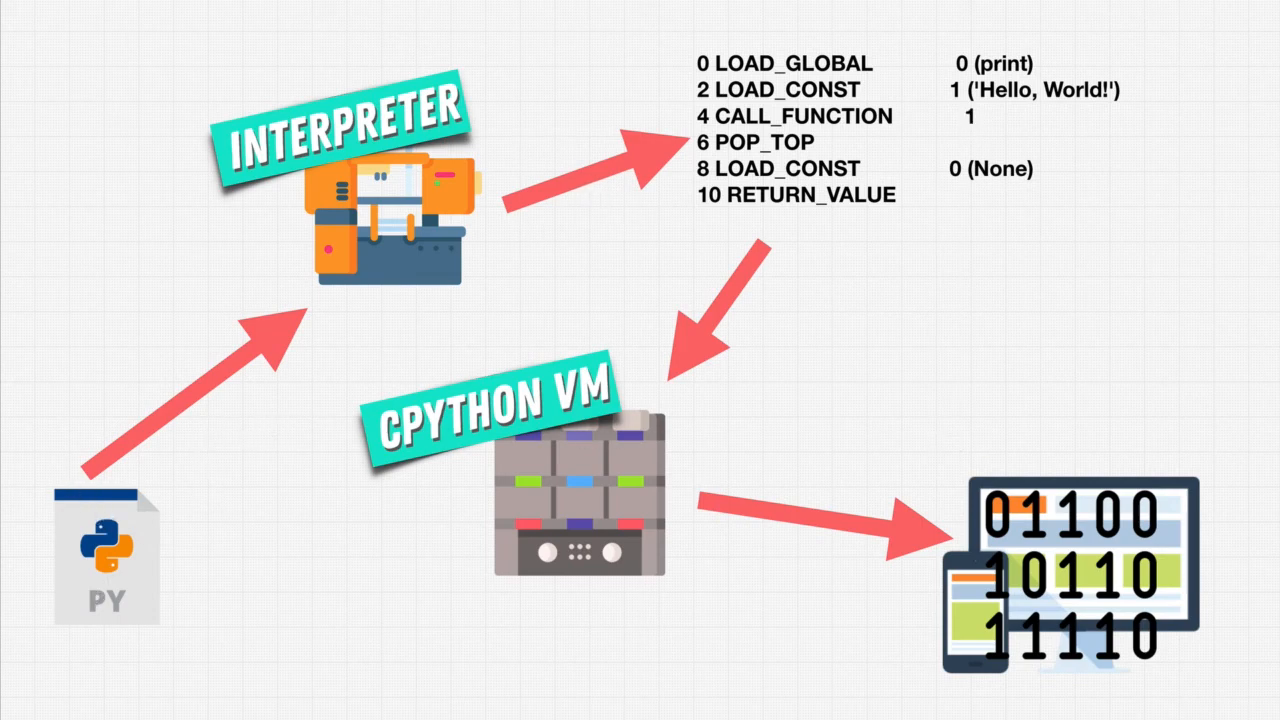
pyautogui.moveTo(836, 152)
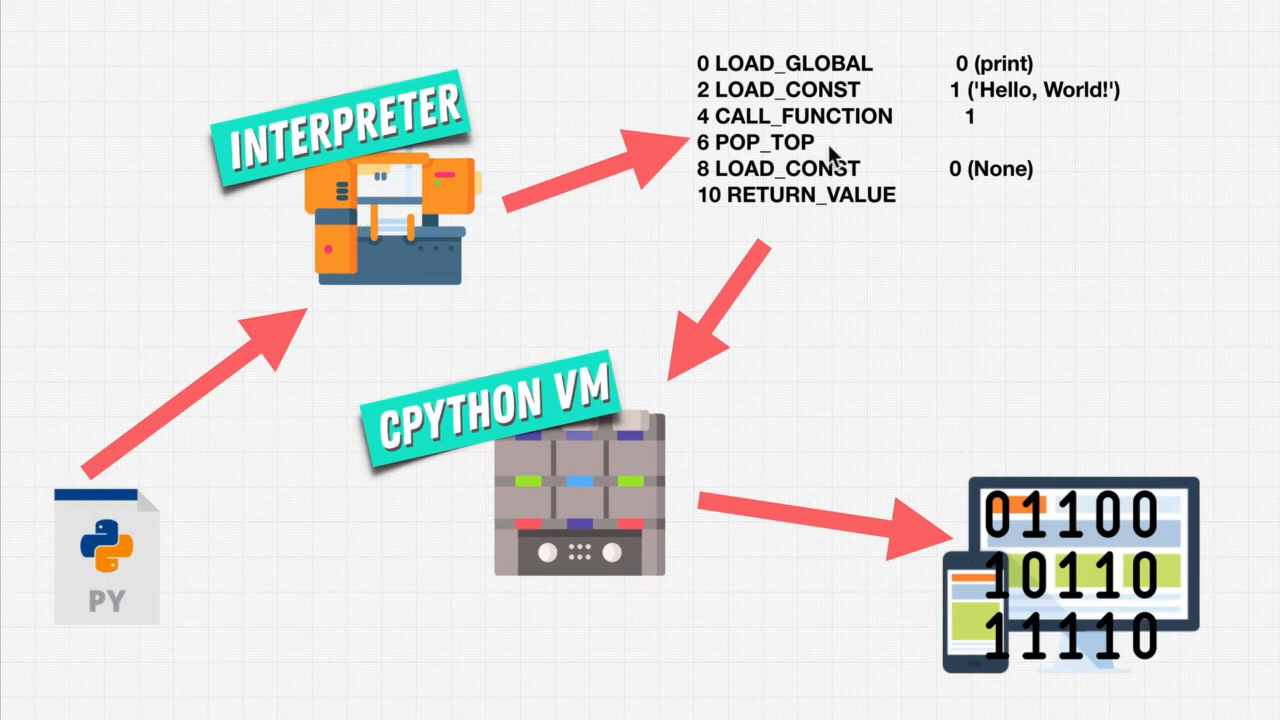
pyautogui.moveTo(330, 160)
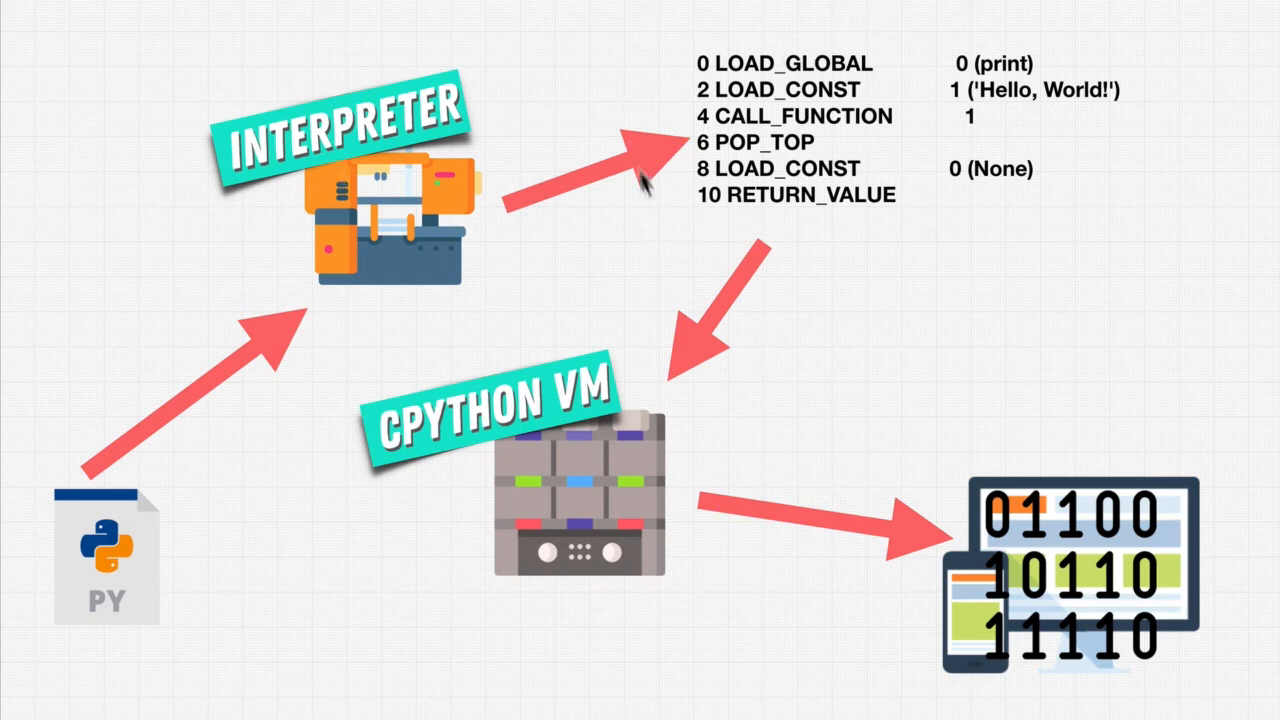
pyautogui.moveTo(1010, 198)
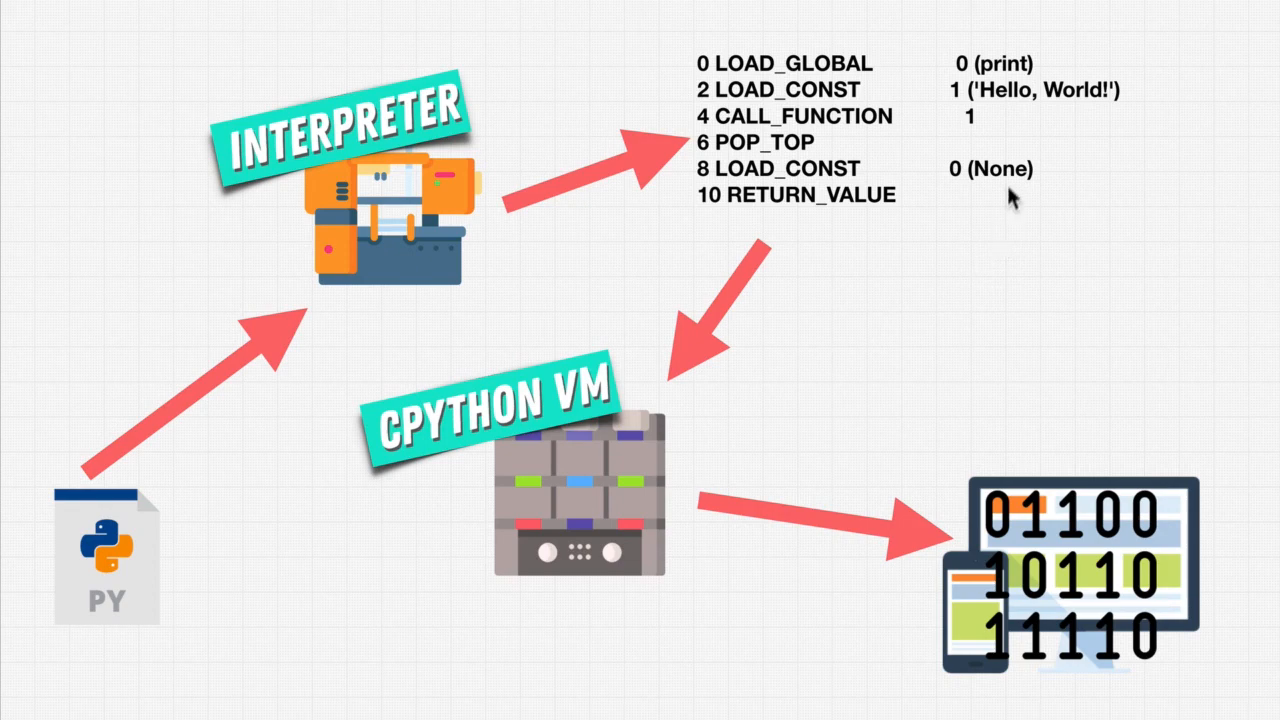
pyautogui.moveTo(916, 150)
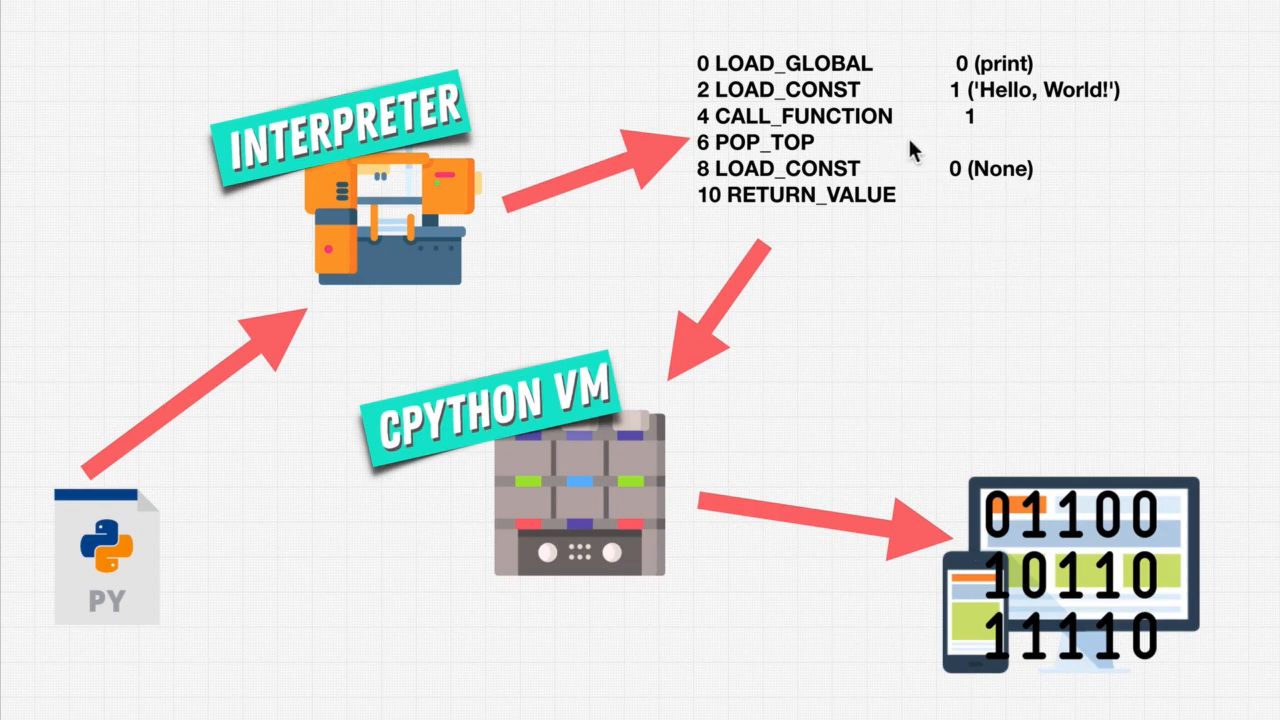
pyautogui.moveTo(1148, 616)
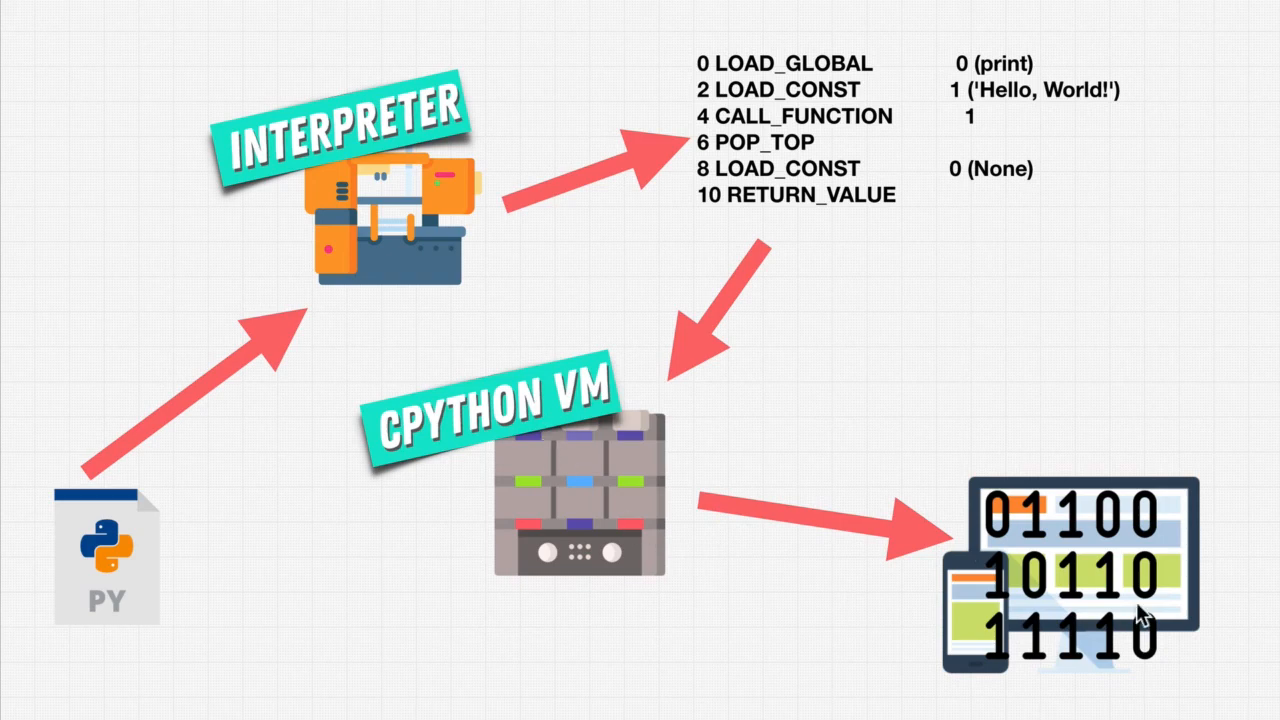
pyautogui.moveTo(1000, 576)
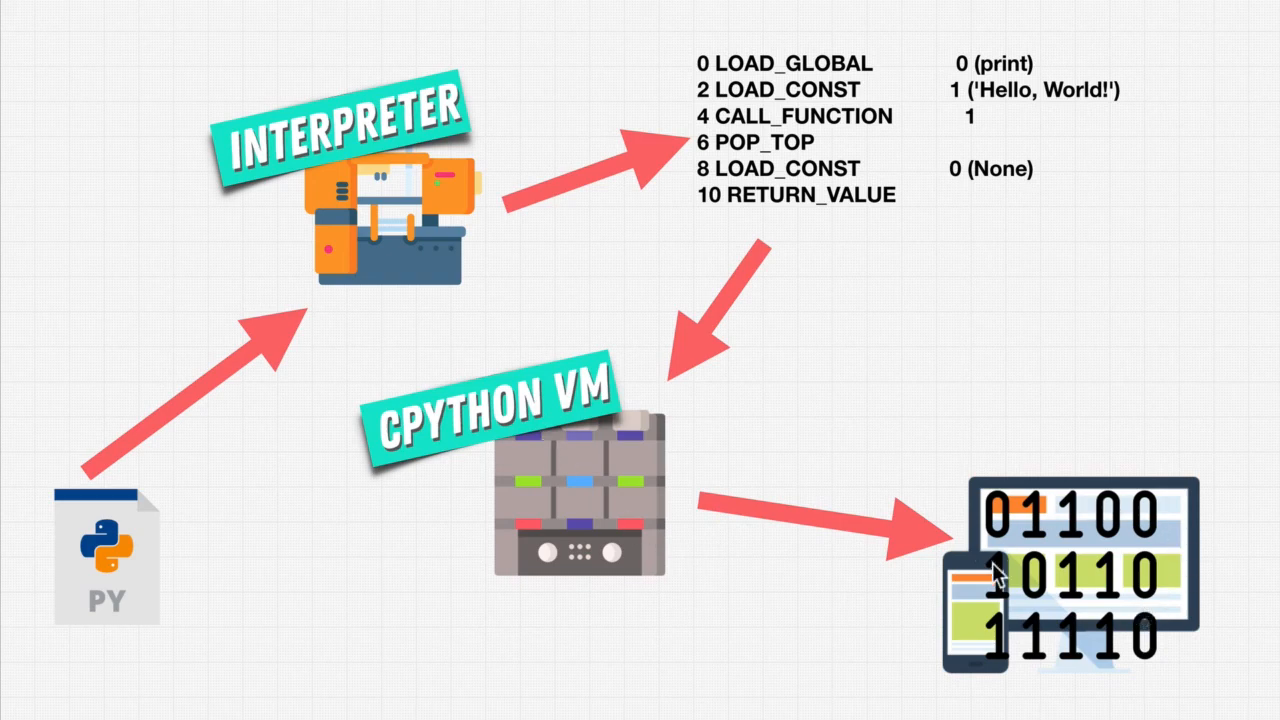
pyautogui.moveTo(956, 528)
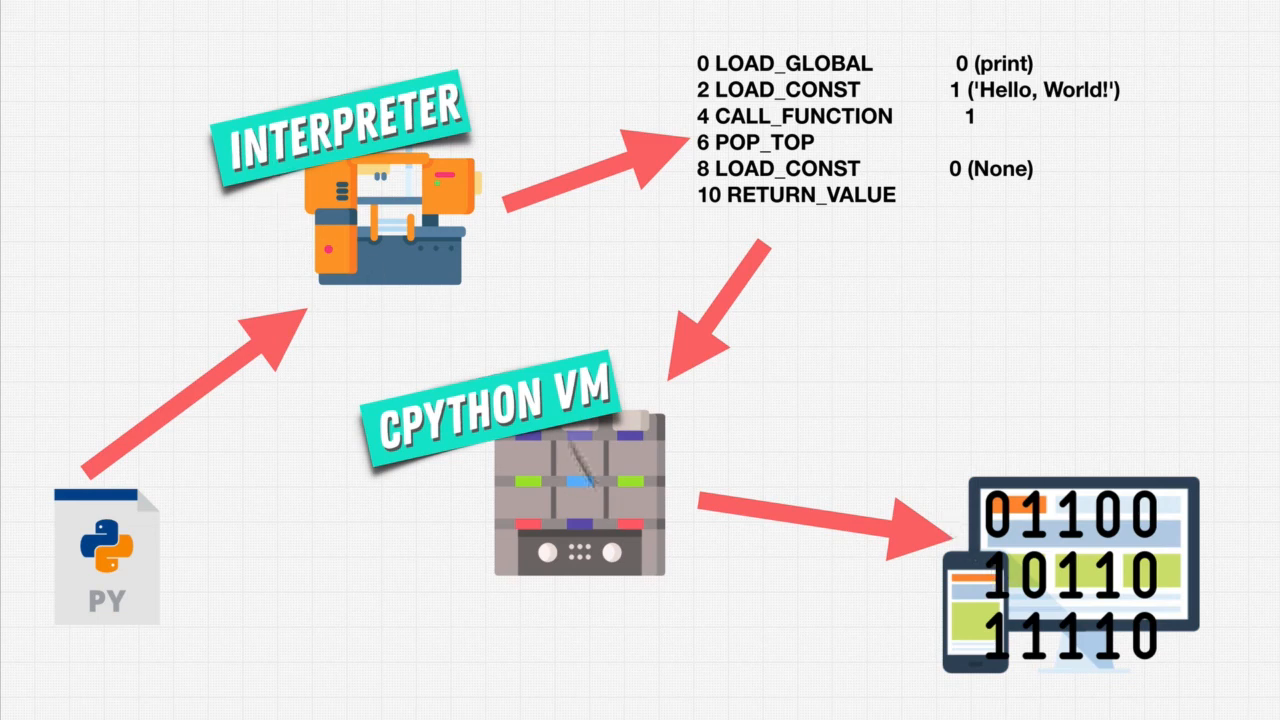
pyautogui.moveTo(600, 480)
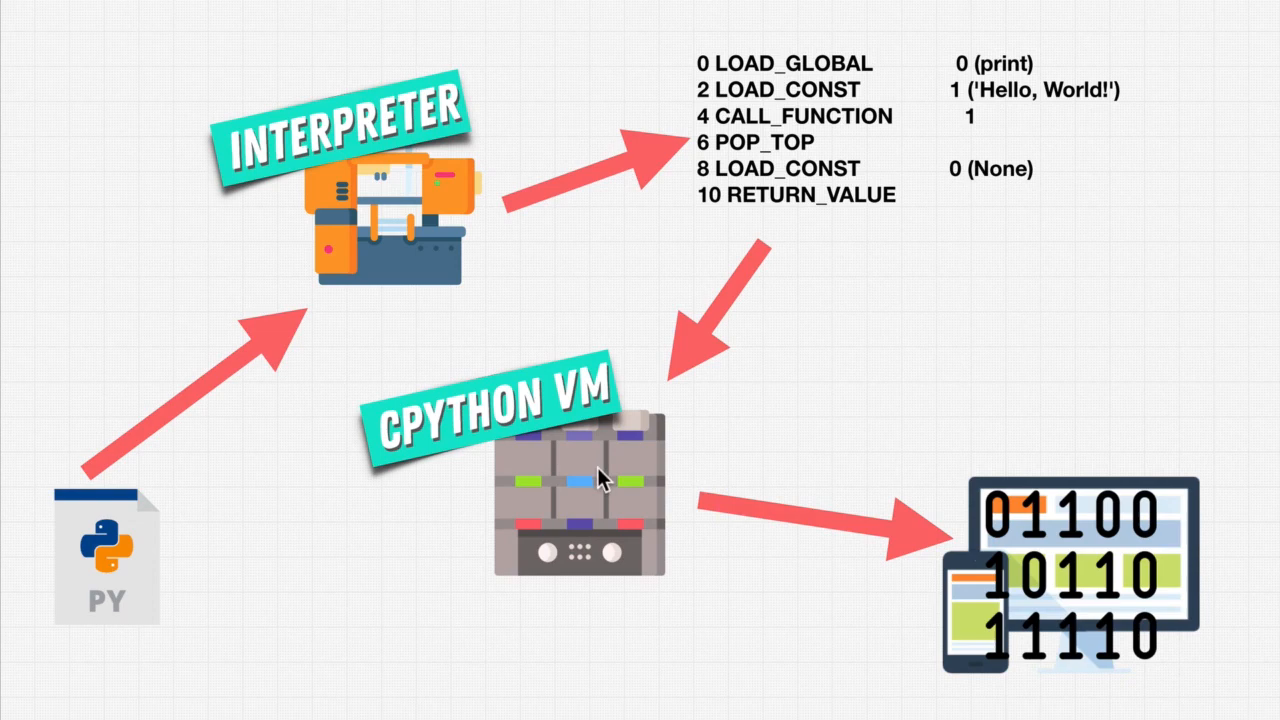
pyautogui.moveTo(78, 516)
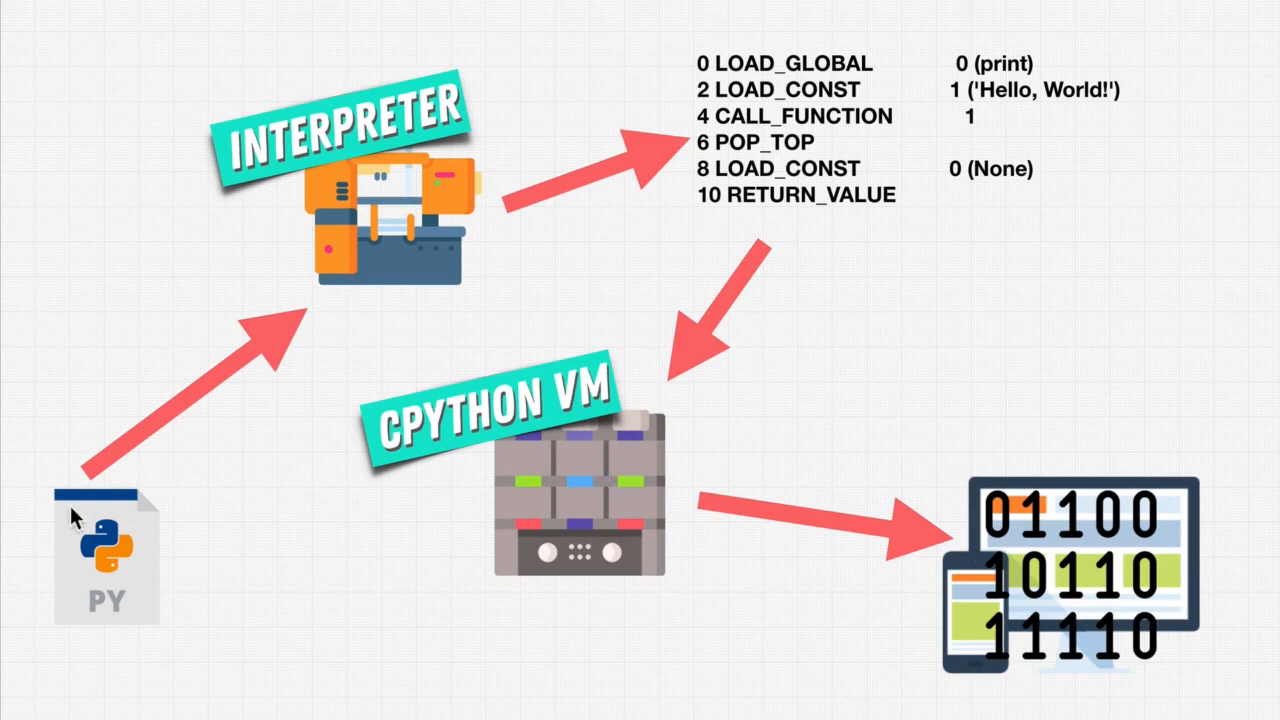